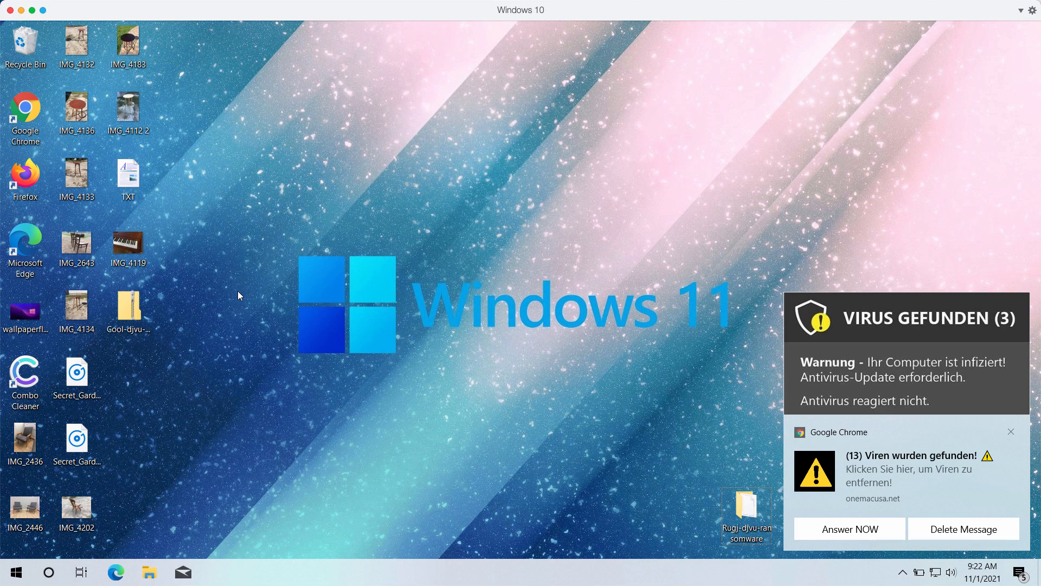
pyautogui.moveTo(249, 357)
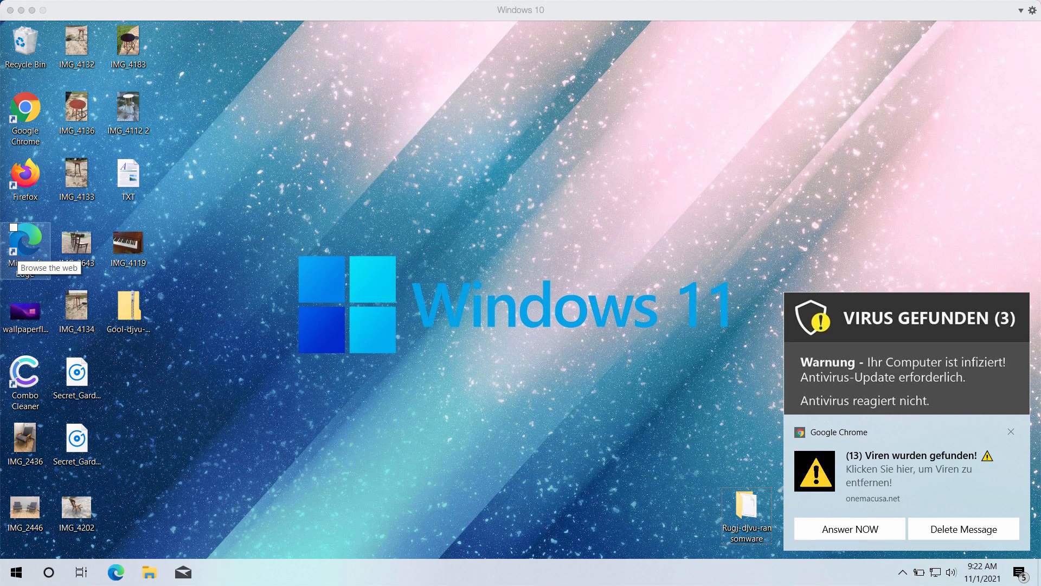
pyautogui.moveTo(293, 263)
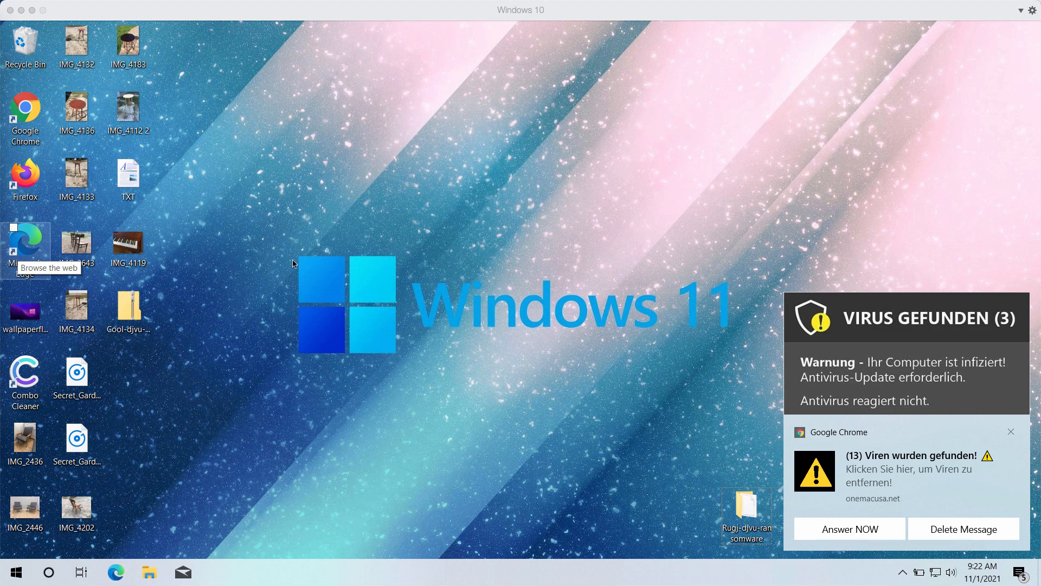
pyautogui.moveTo(302, 256)
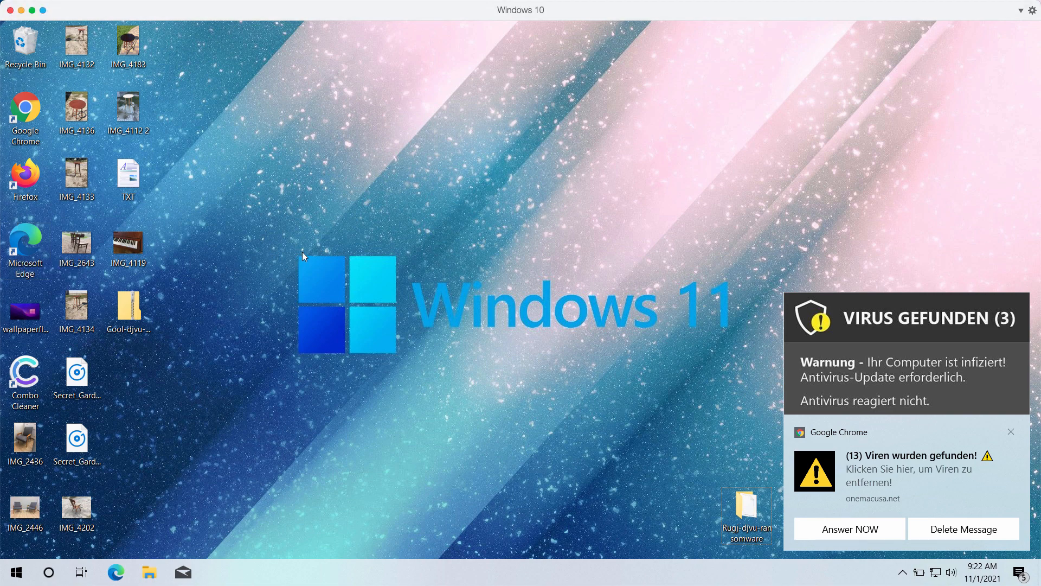
pyautogui.moveTo(290, 229)
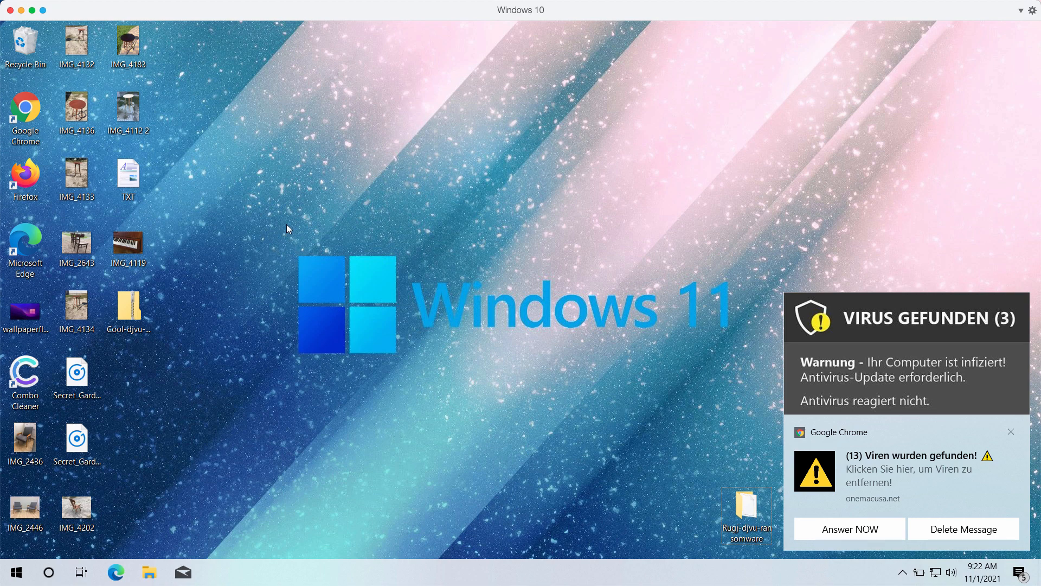
pyautogui.moveTo(115, 340)
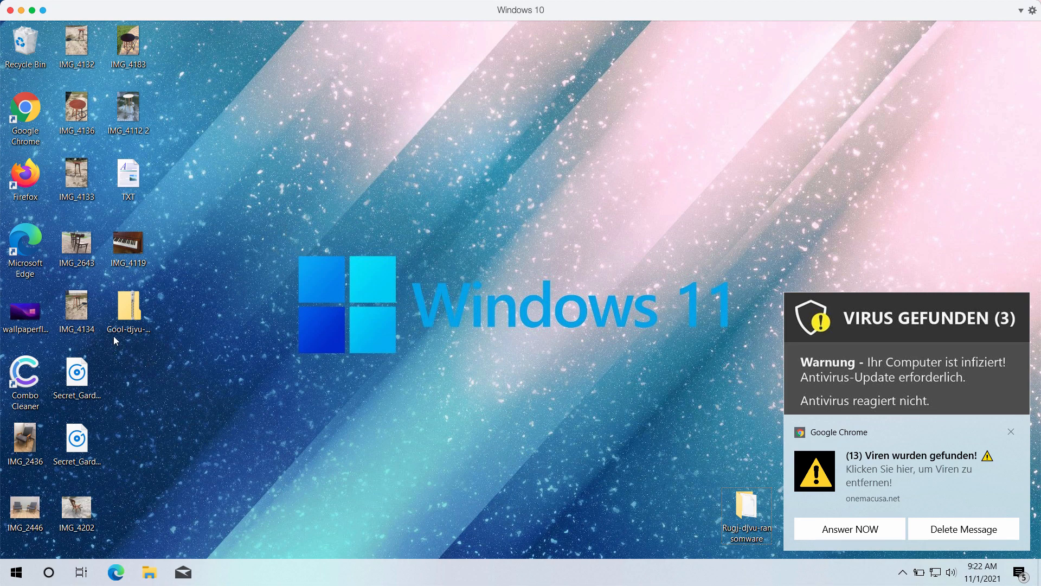
pyautogui.moveTo(220, 269)
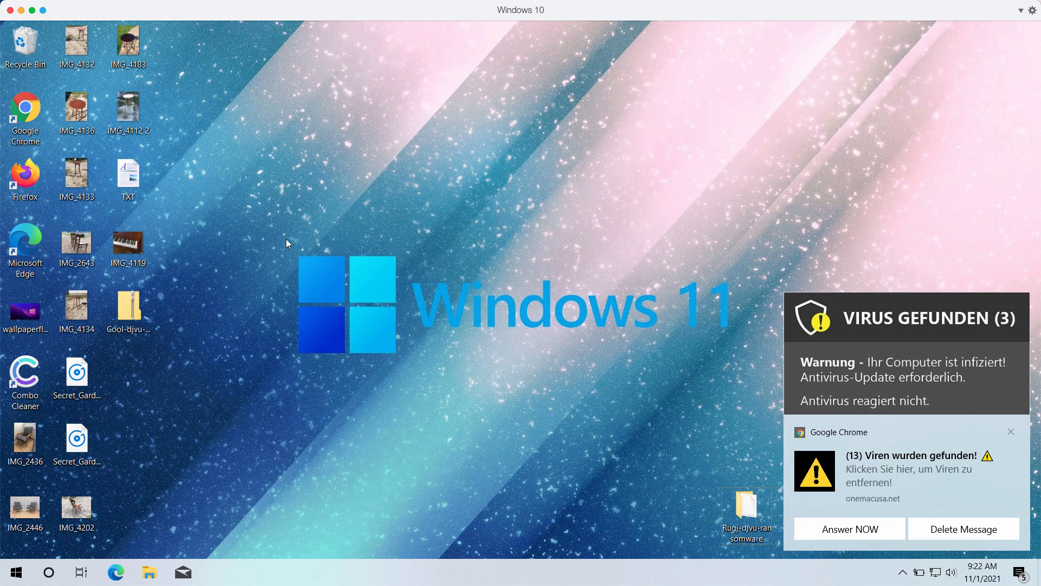
pyautogui.moveTo(269, 233)
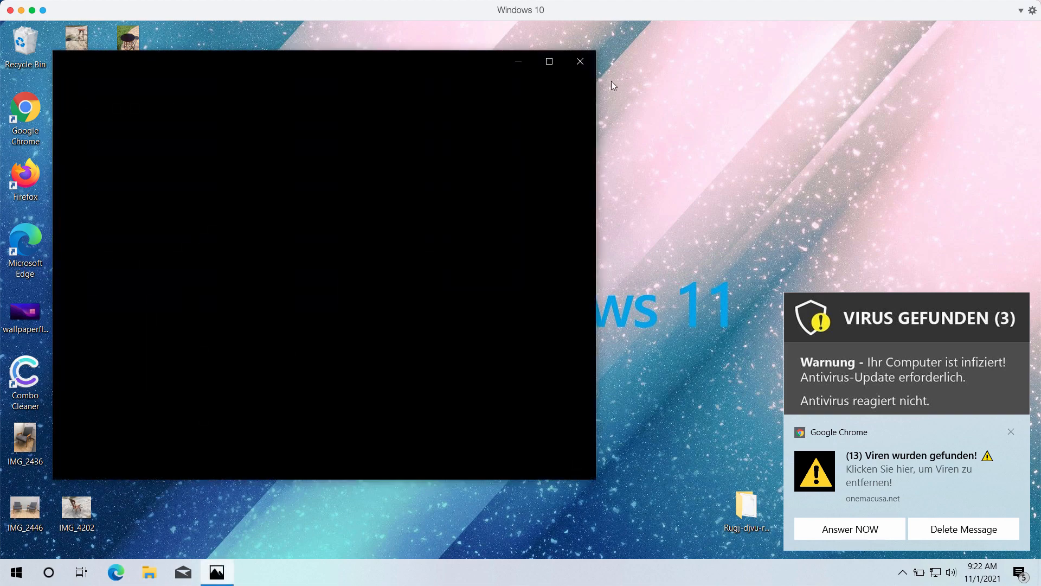
pyautogui.click(579, 61)
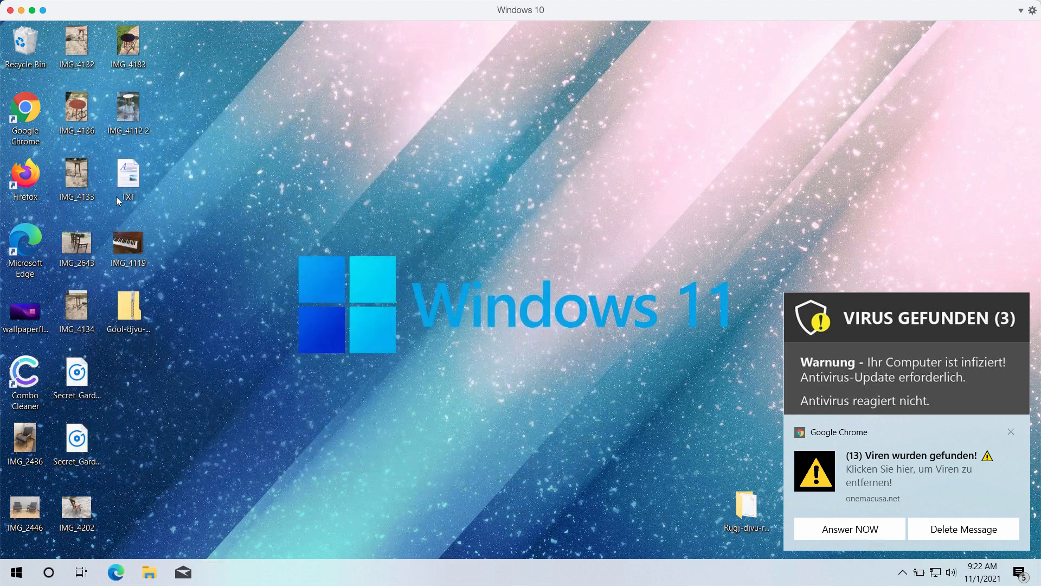
pyautogui.doubleClick(76, 175)
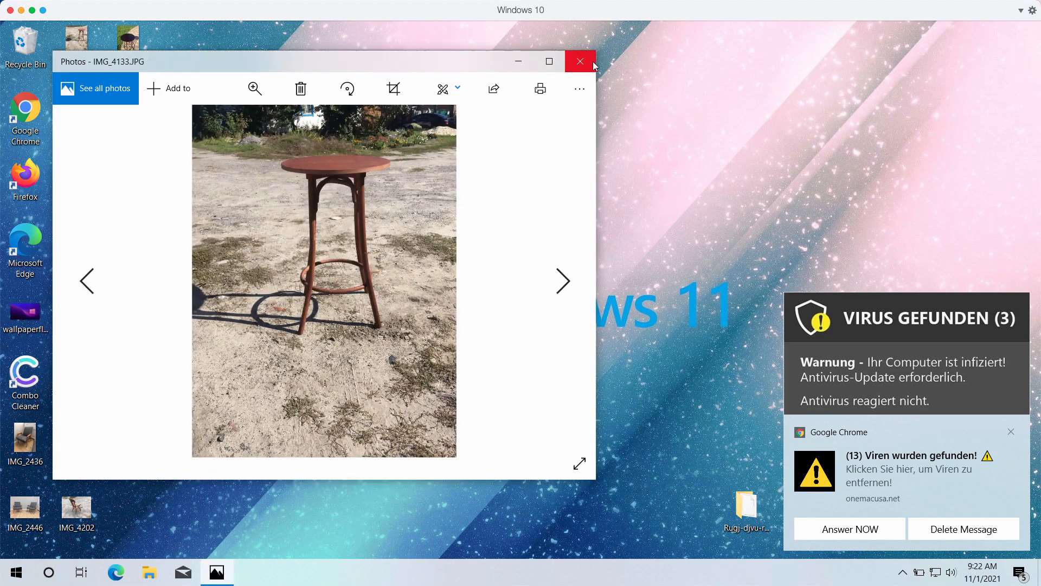
pyautogui.click(579, 61)
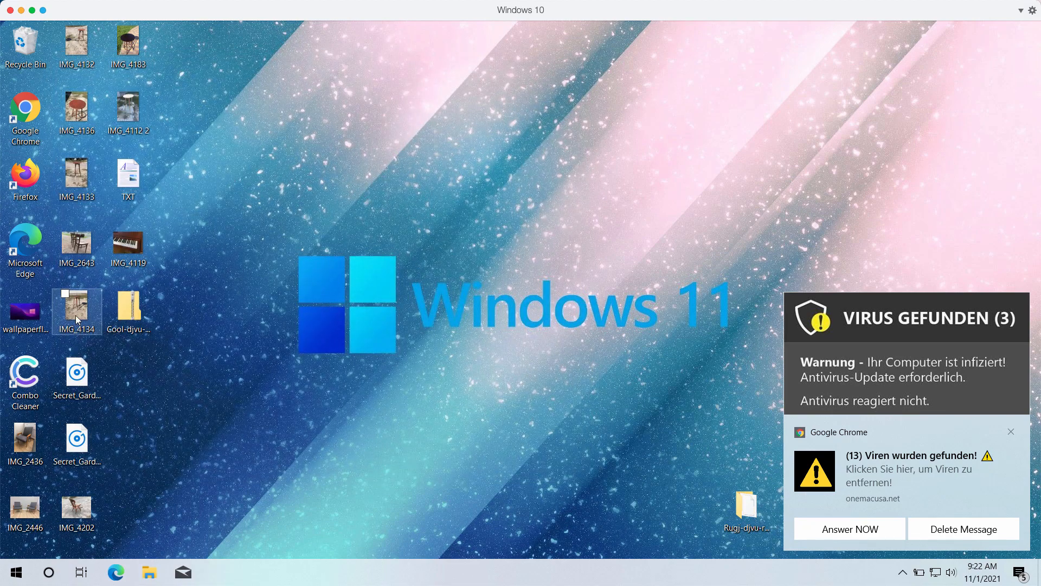
pyautogui.click(76, 310)
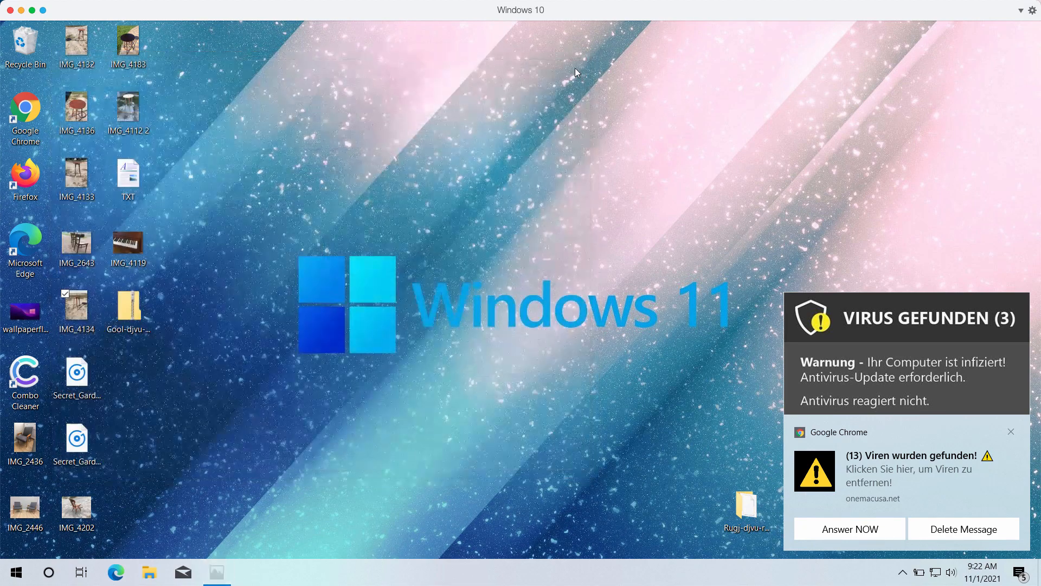
pyautogui.click(128, 109)
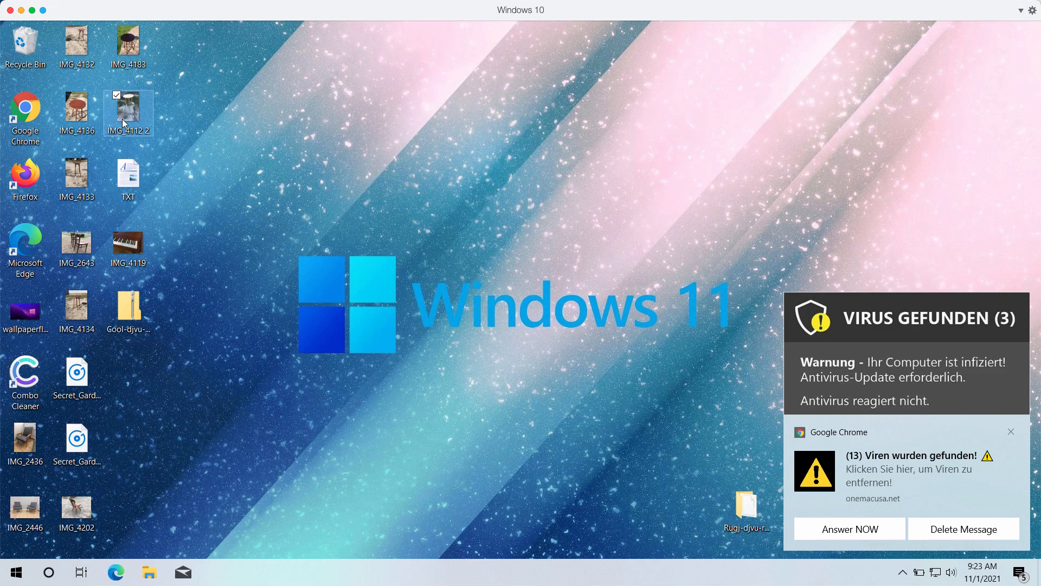
pyautogui.doubleClick(128, 106)
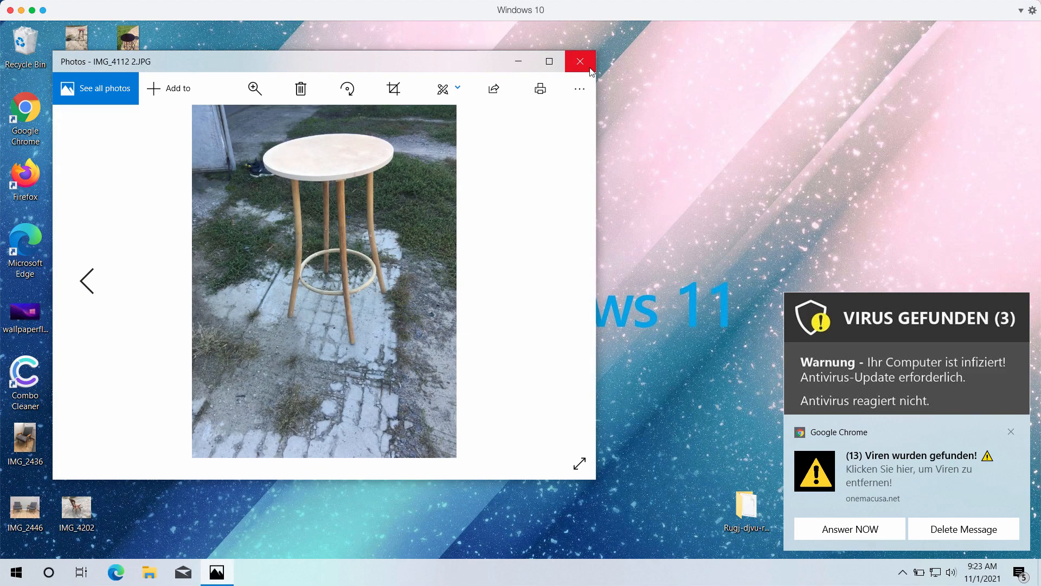
pyautogui.click(579, 61)
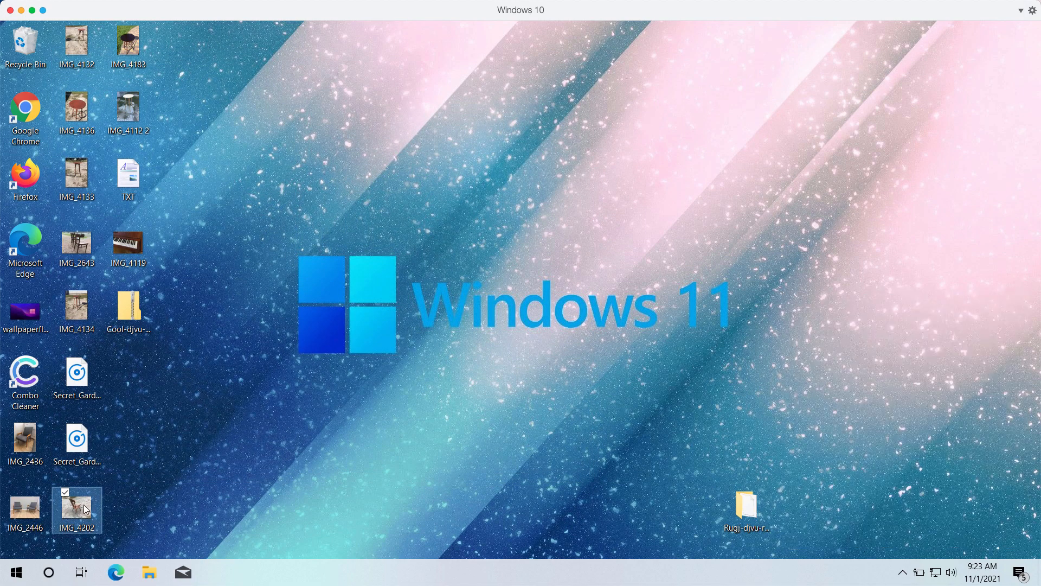
pyautogui.doubleClick(76, 505)
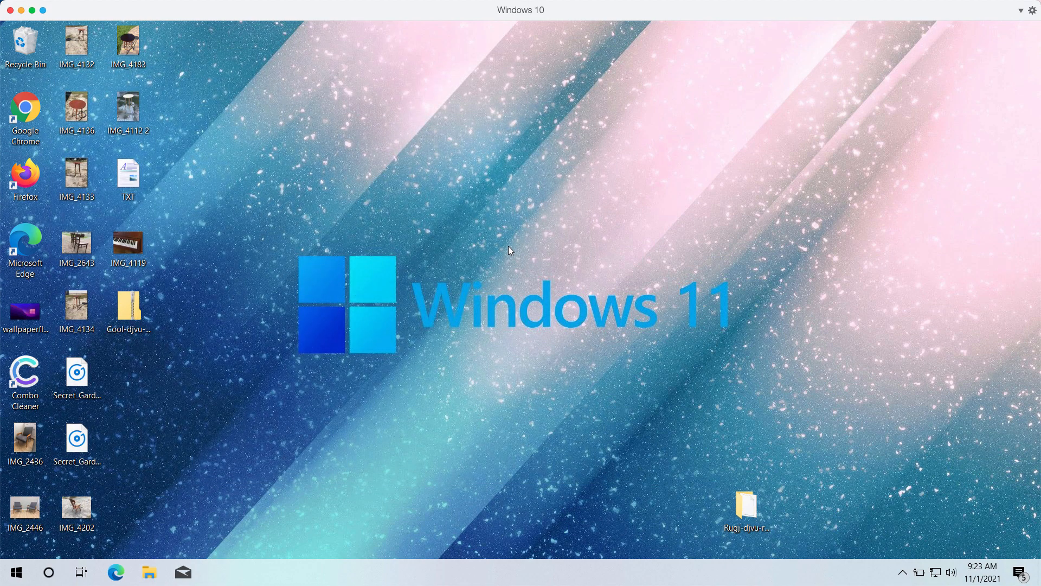
pyautogui.moveTo(465, 261)
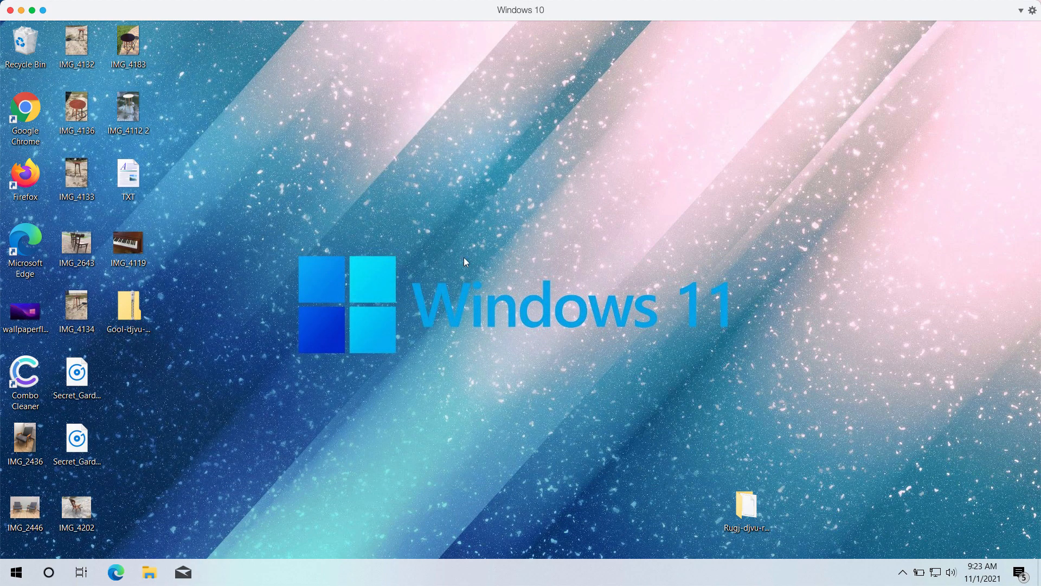
pyautogui.click(24, 508)
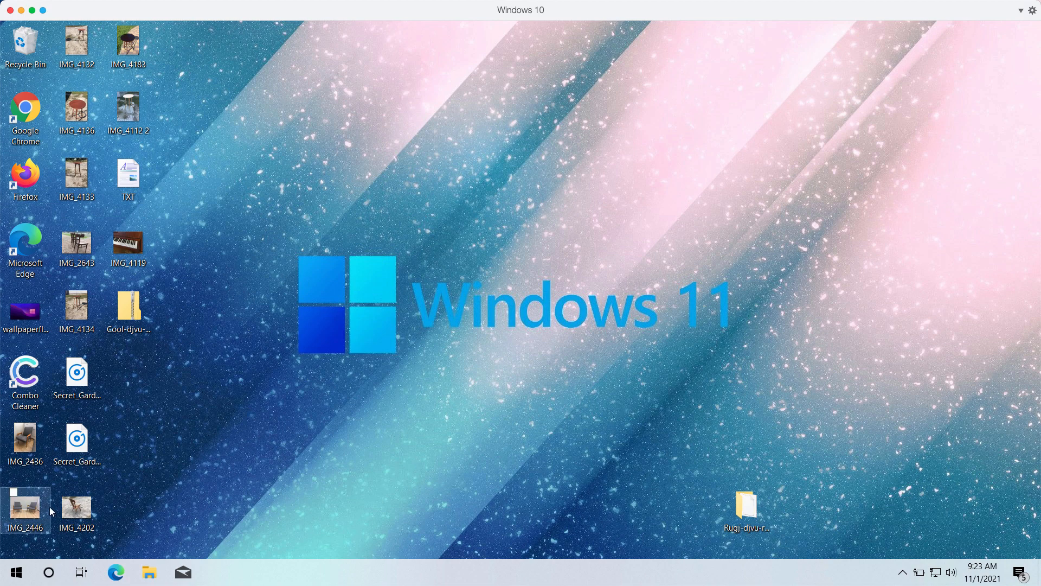
pyautogui.doubleClick(26, 506)
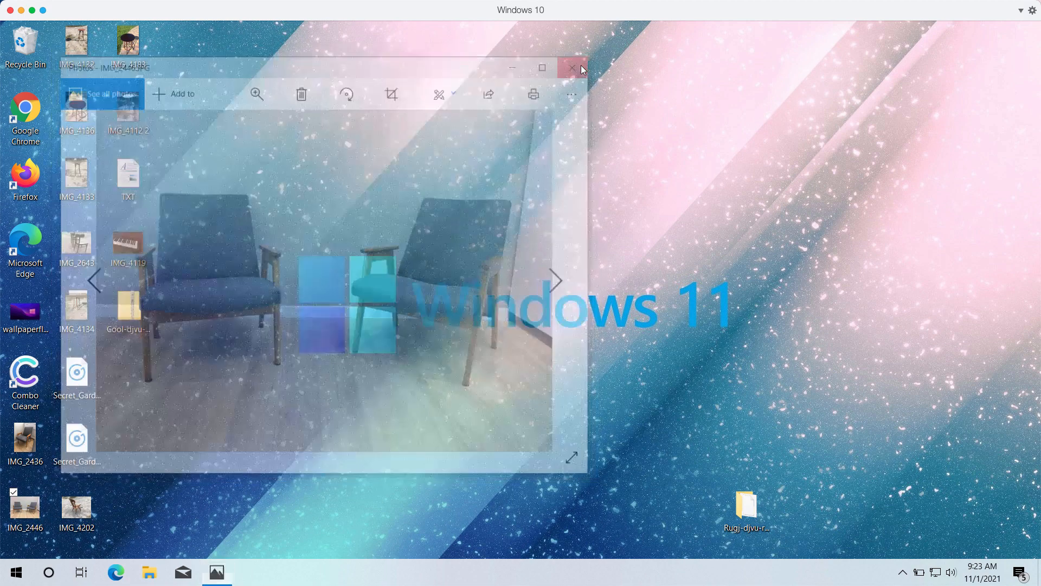
pyautogui.click(571, 69)
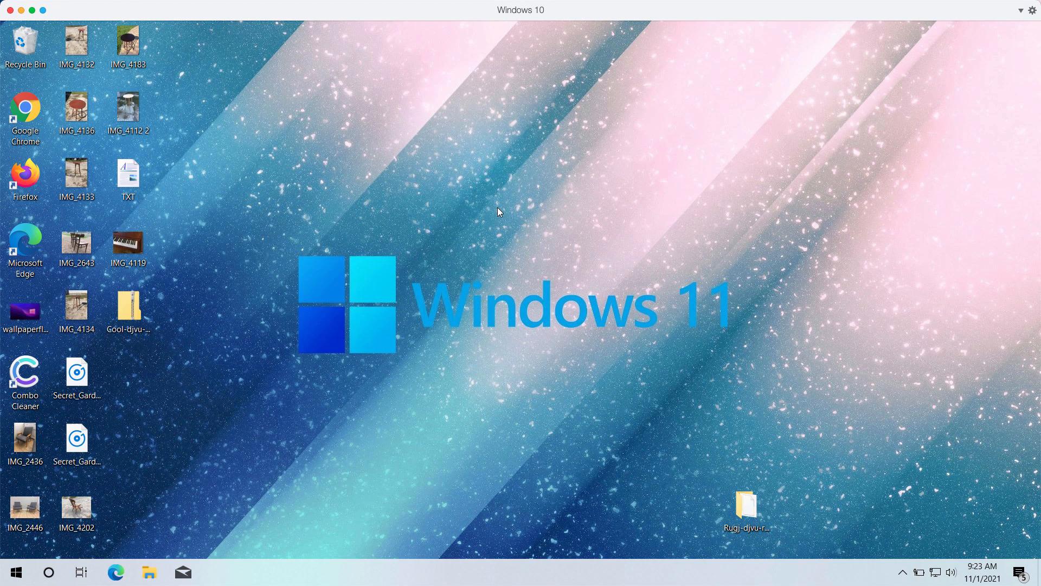
pyautogui.moveTo(378, 262)
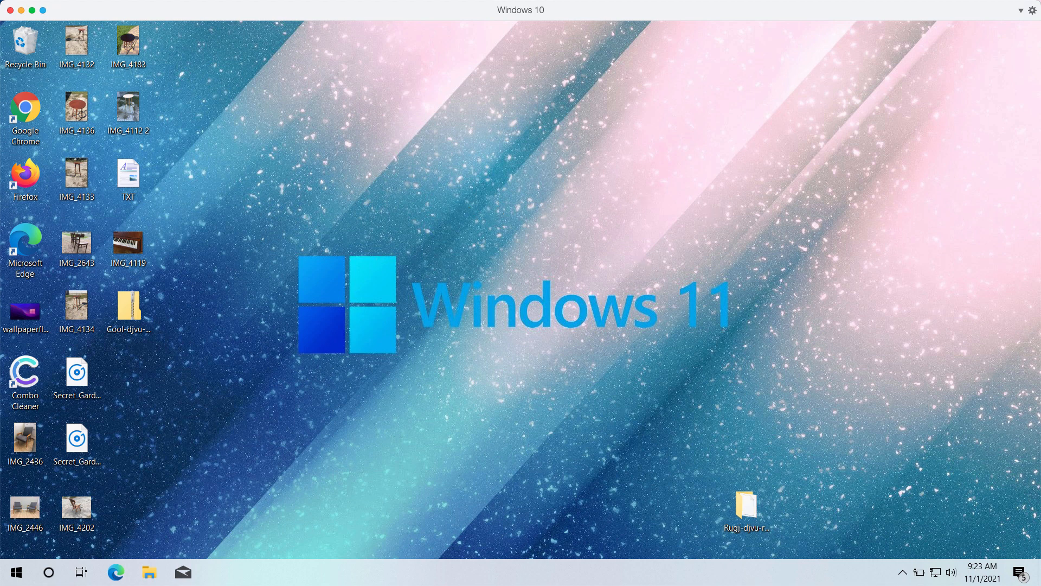
# Step: Inspect an encrypted desktop file, now shown as a blank .cool document
pyautogui.click(24, 508)
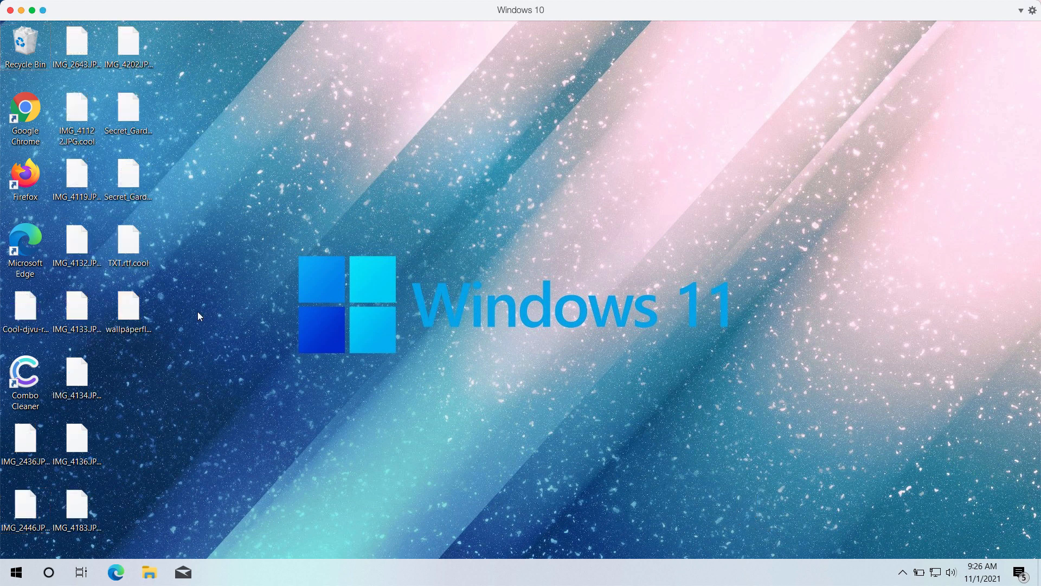
pyautogui.moveTo(375, 252)
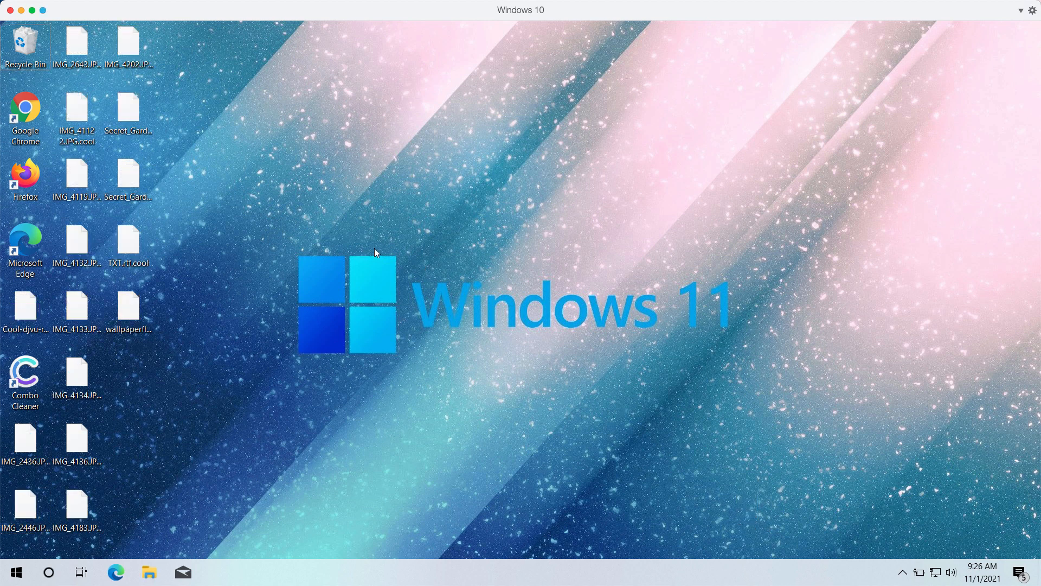
pyautogui.click(129, 308)
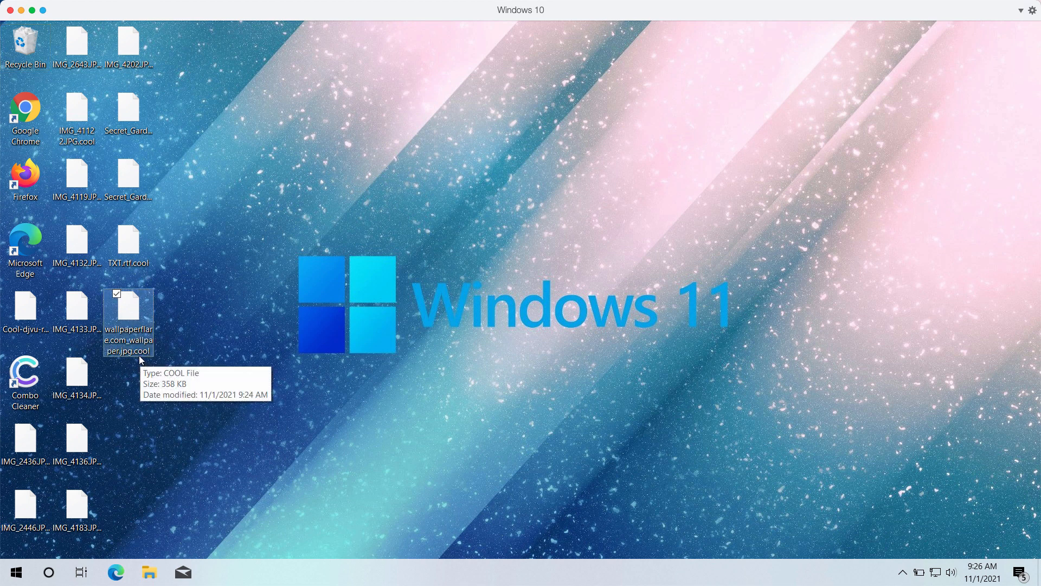
pyautogui.moveTo(186, 261)
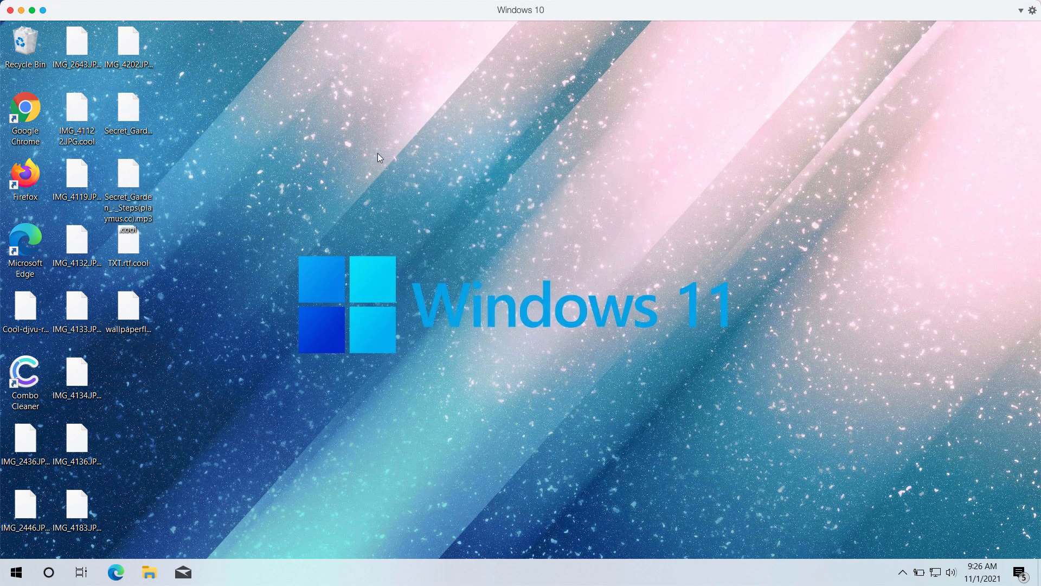
pyautogui.moveTo(309, 309)
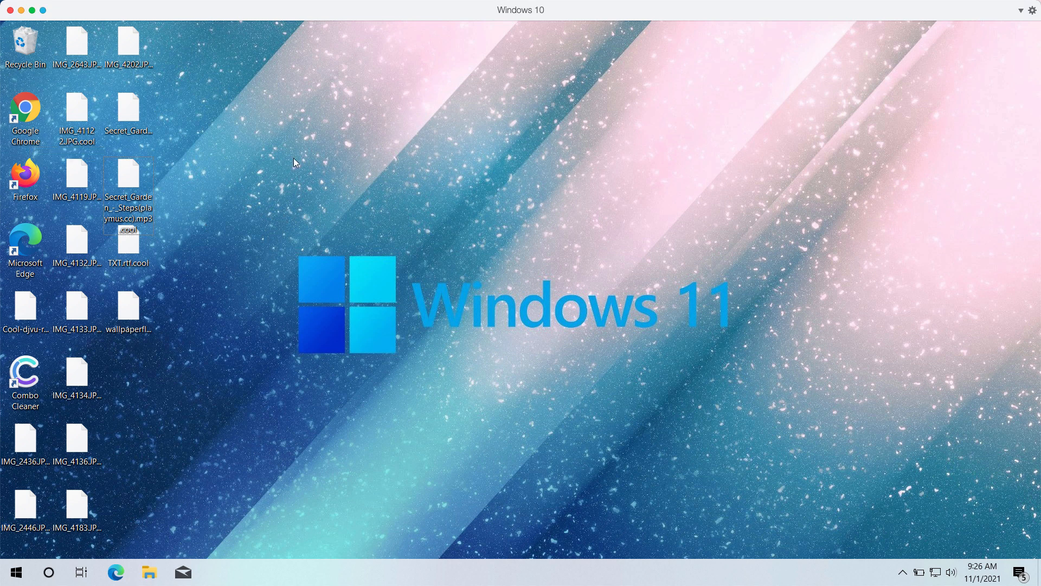
pyautogui.moveTo(275, 148)
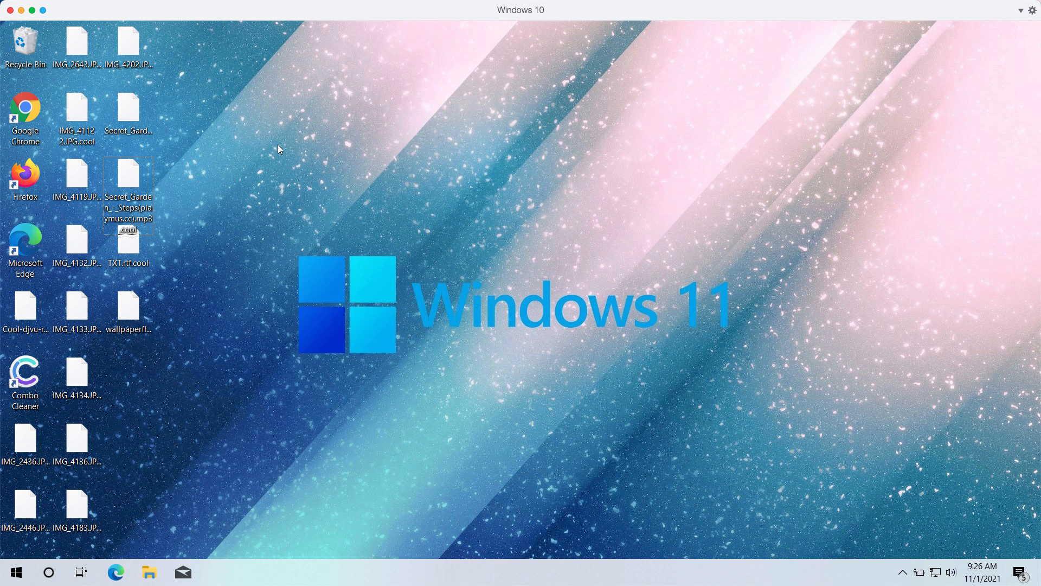
pyautogui.moveTo(296, 144)
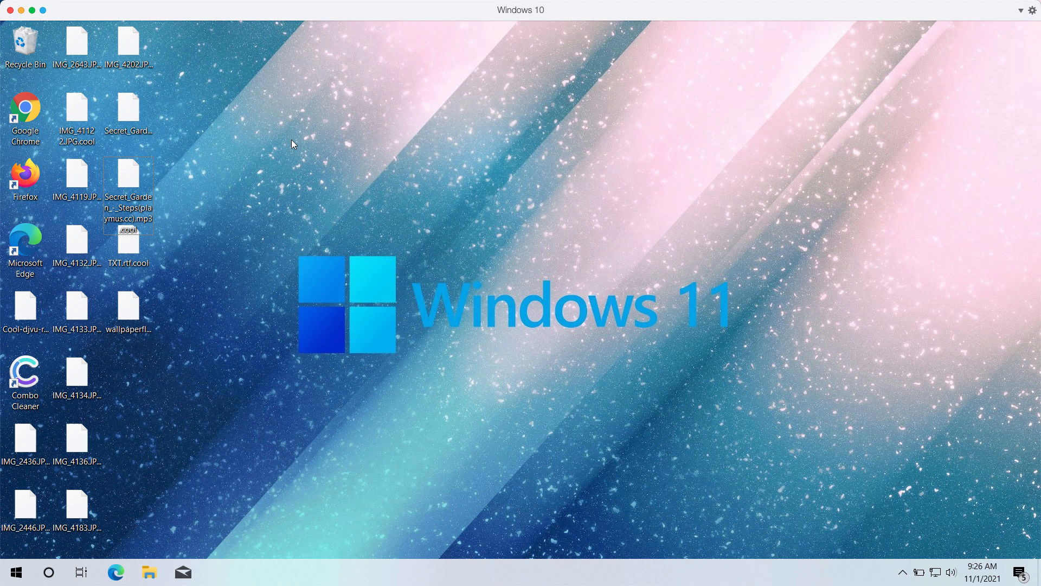
pyautogui.moveTo(288, 169)
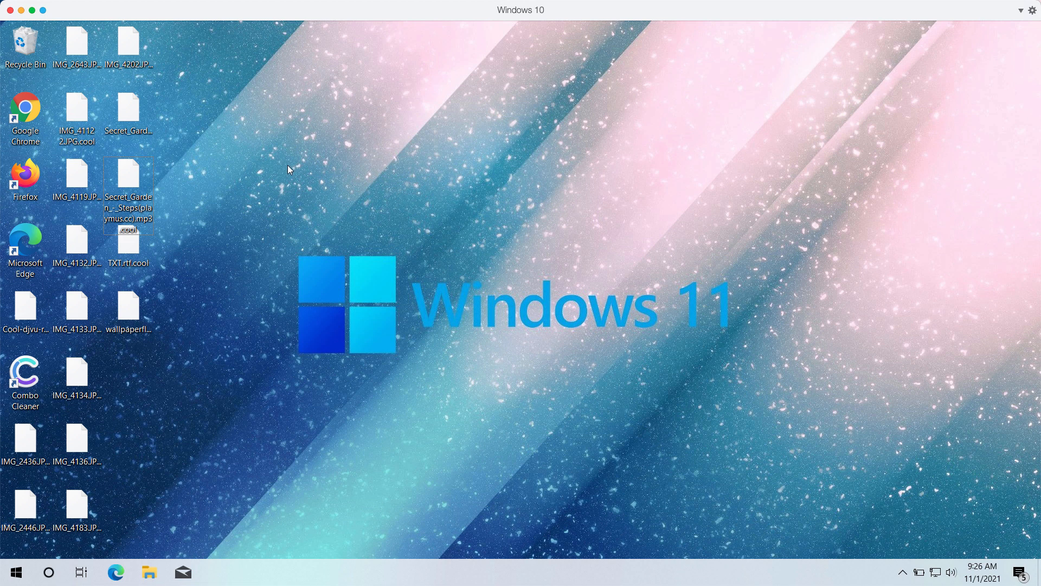
pyautogui.moveTo(187, 348)
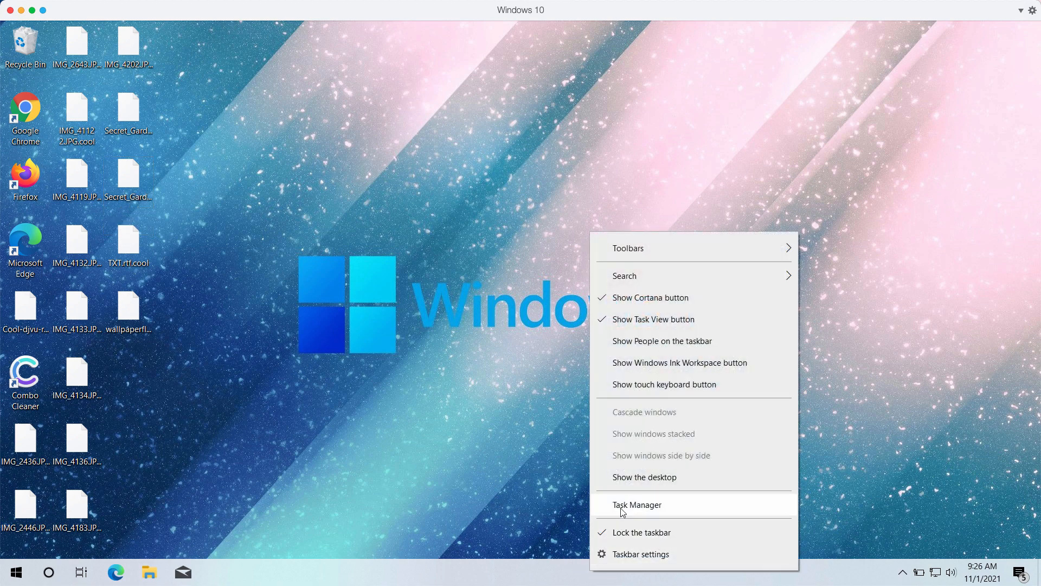
# Step: End the hex-named background process from Task Manager's Processes list
pyautogui.click(637, 505)
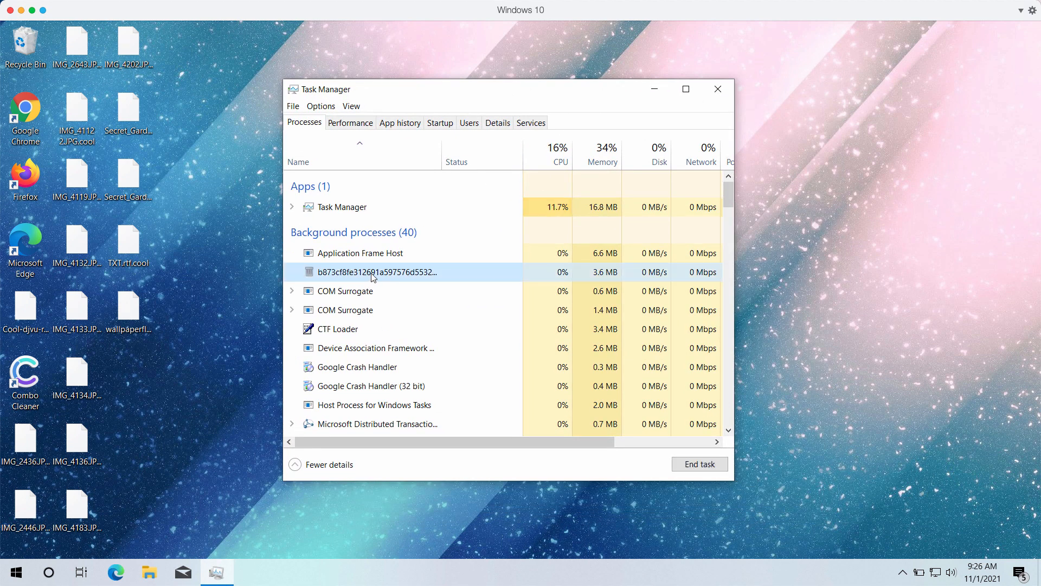
pyautogui.rightClick(376, 272)
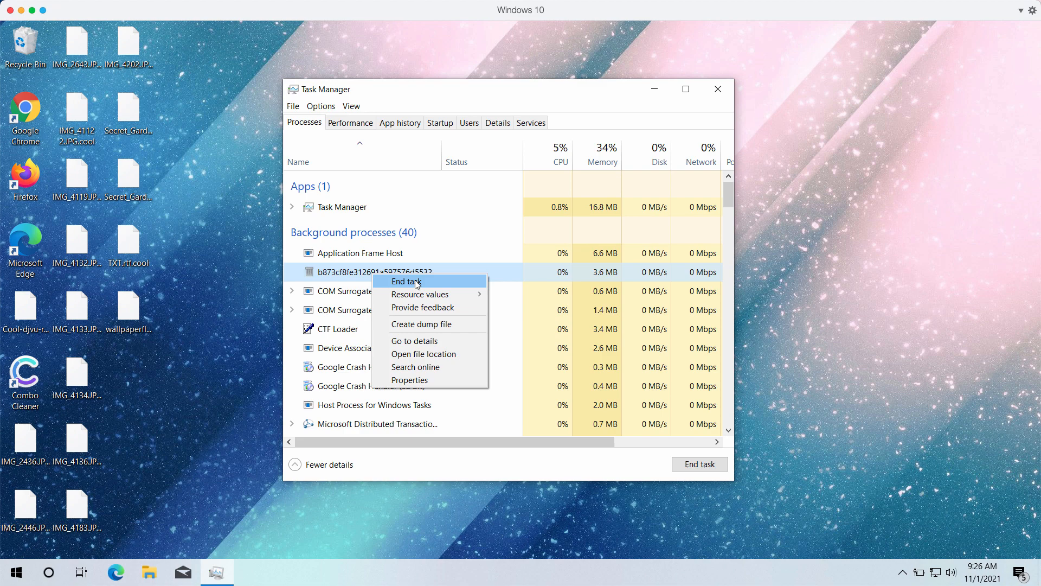
pyautogui.click(405, 281)
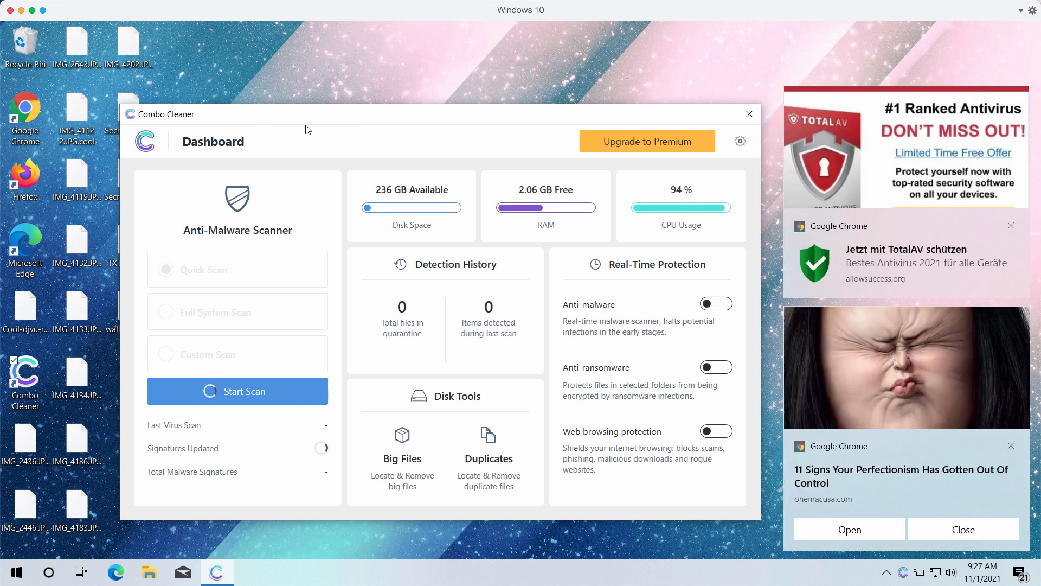
# Step: Choose Quick Scan as the scan type on the Combo Cleaner dashboard
pyautogui.click(237, 268)
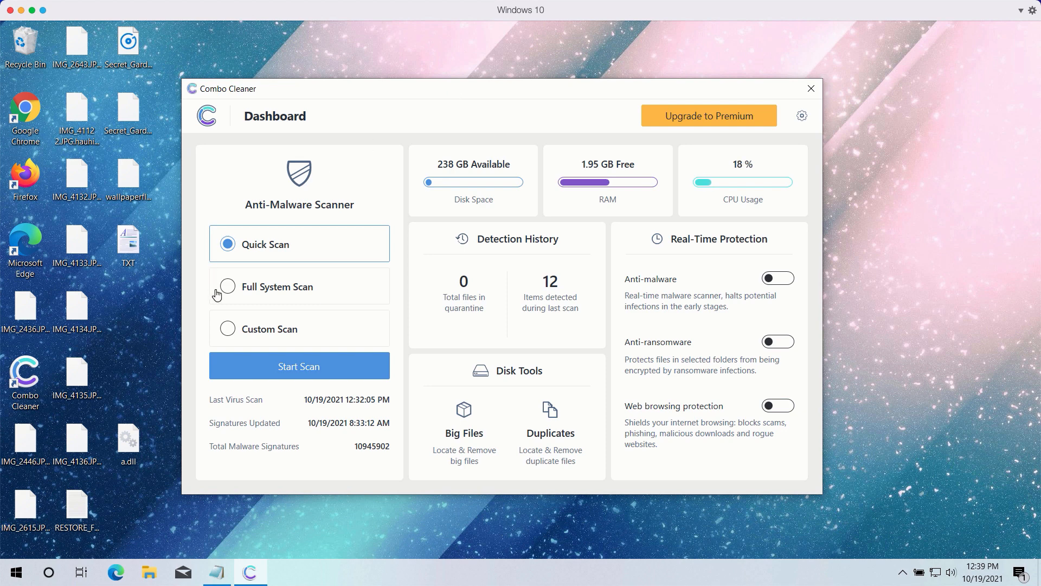
pyautogui.moveTo(337, 224)
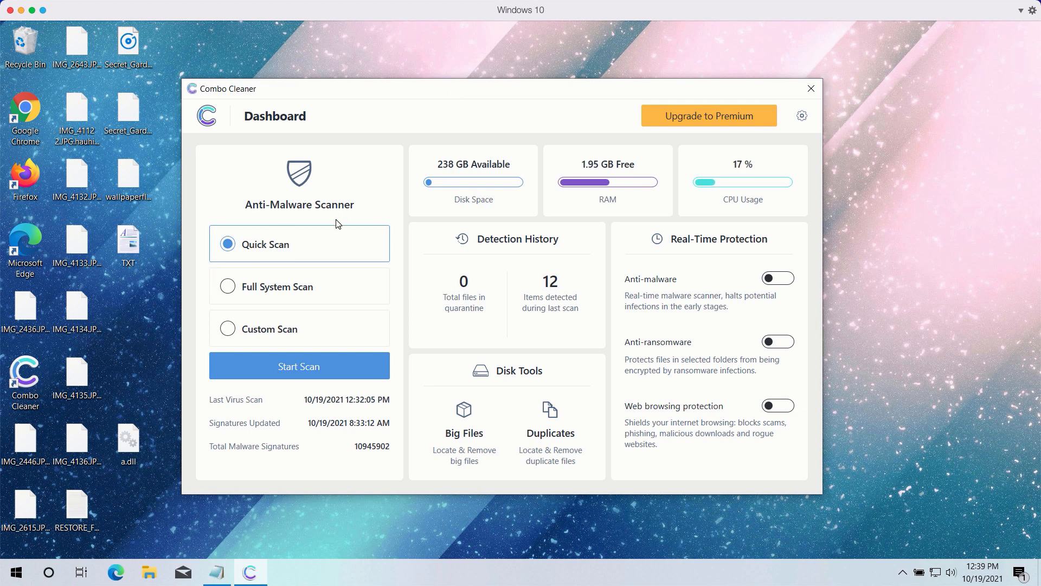
pyautogui.moveTo(424, 92)
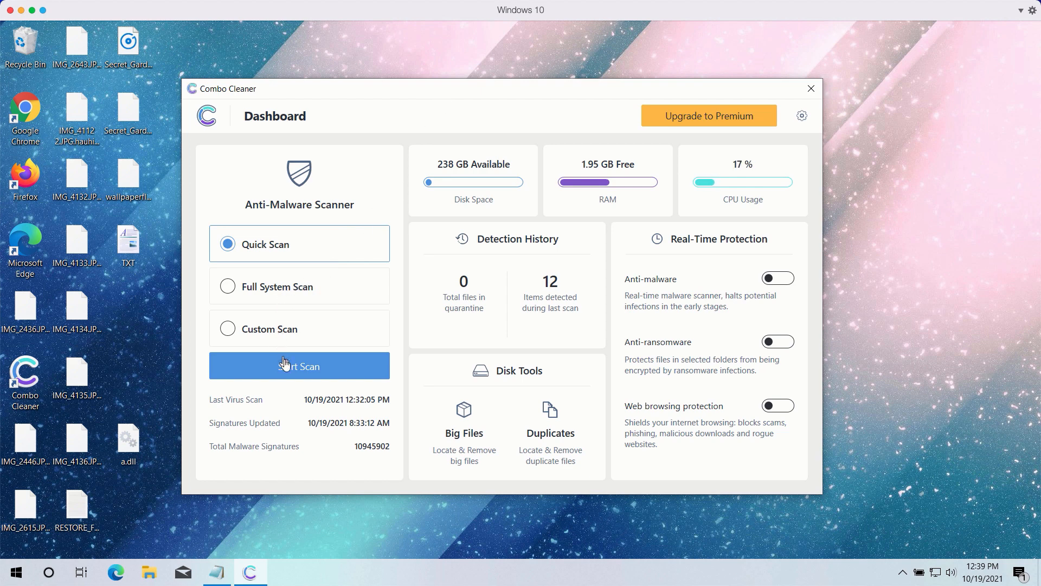
# Step: Start the quick scan of commonly infected areas
pyautogui.click(299, 366)
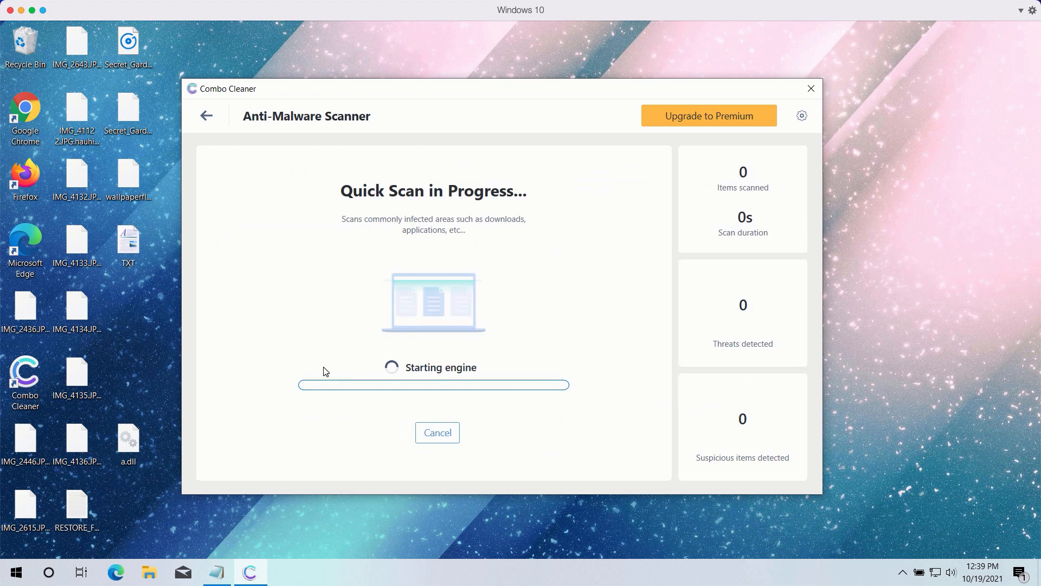
pyautogui.moveTo(400, 252)
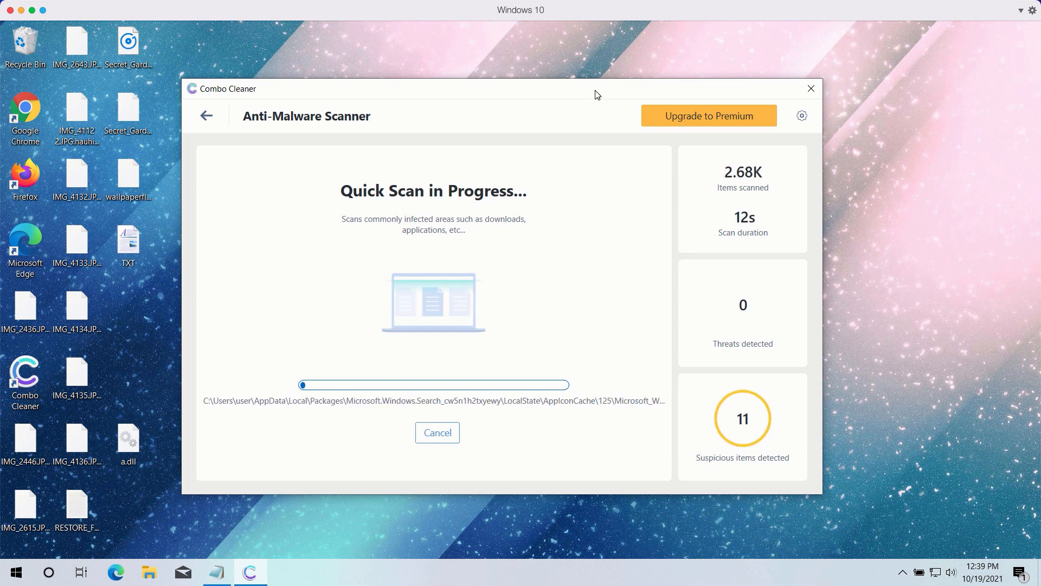
pyautogui.moveTo(548, 119)
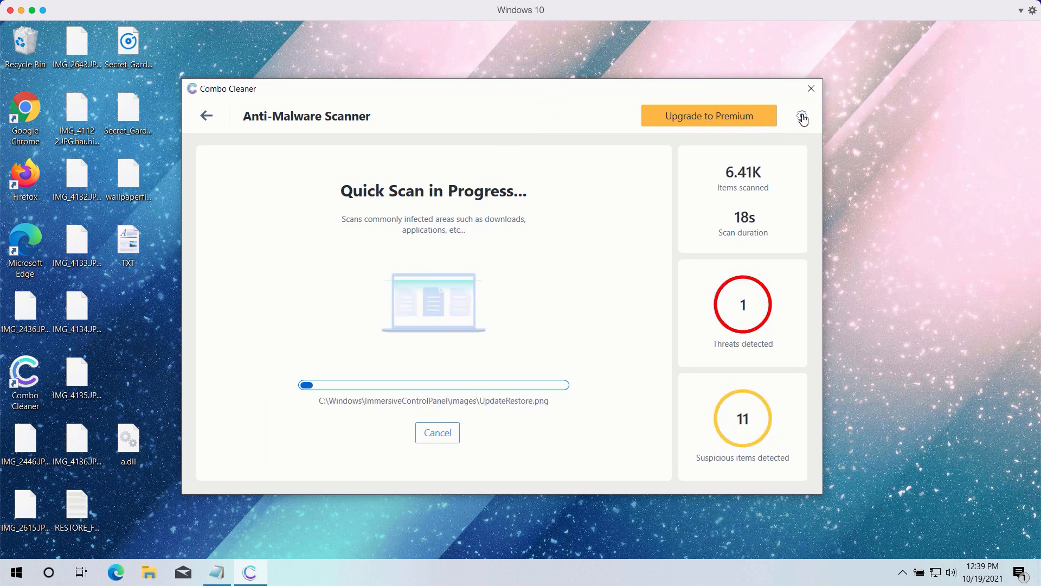
# Step: Show Combo Cleaner's Anti-Ransomware settings with no protected folders or trusted programs
pyautogui.click(802, 116)
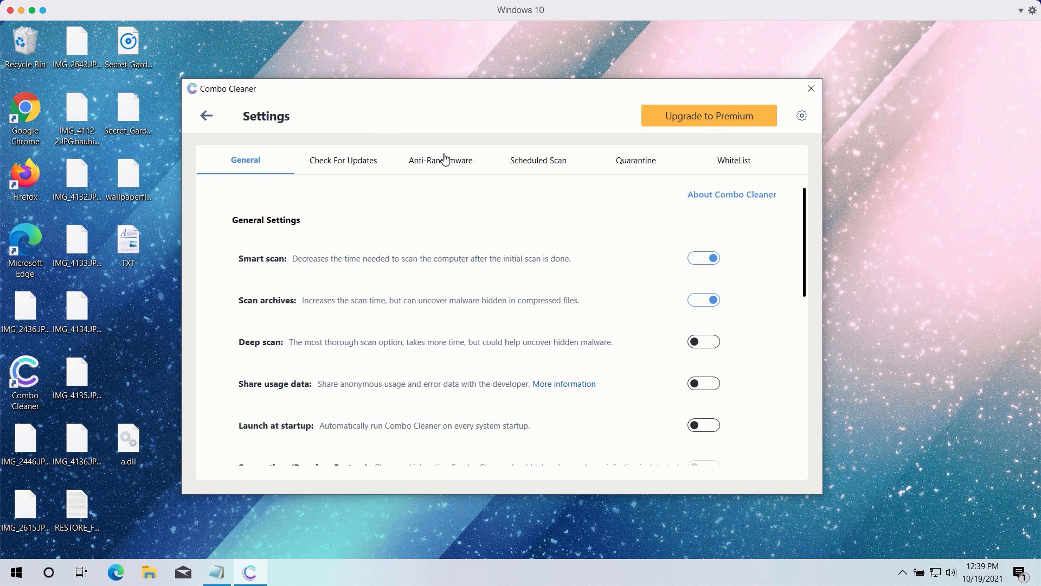
pyautogui.moveTo(443, 166)
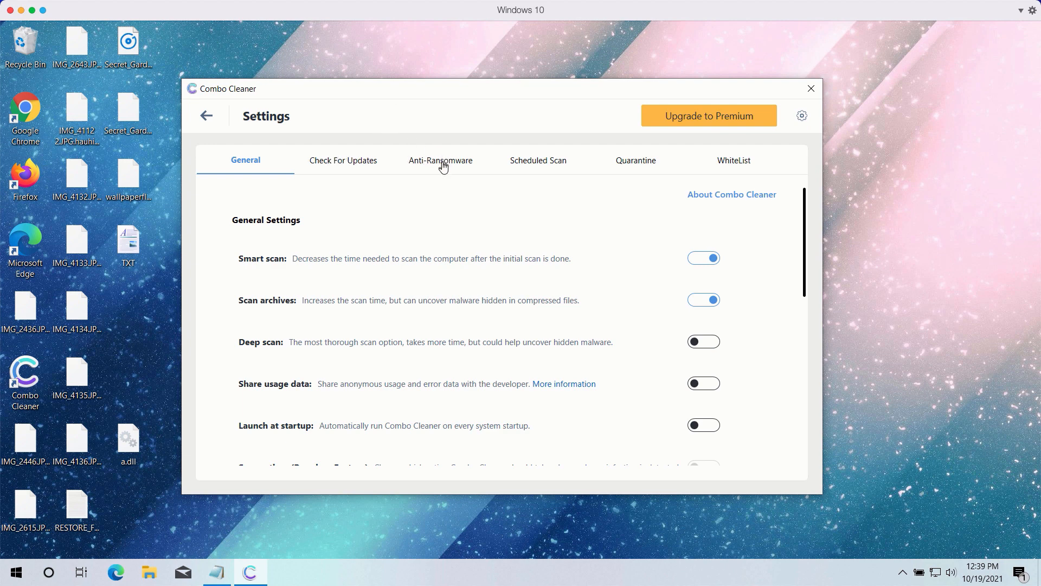
pyautogui.moveTo(441, 166)
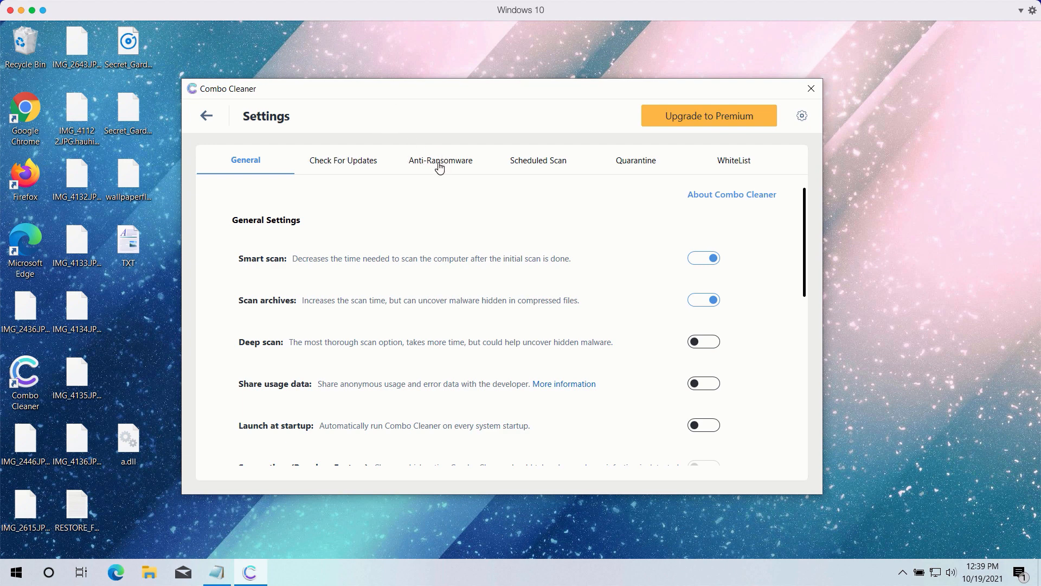
pyautogui.click(440, 160)
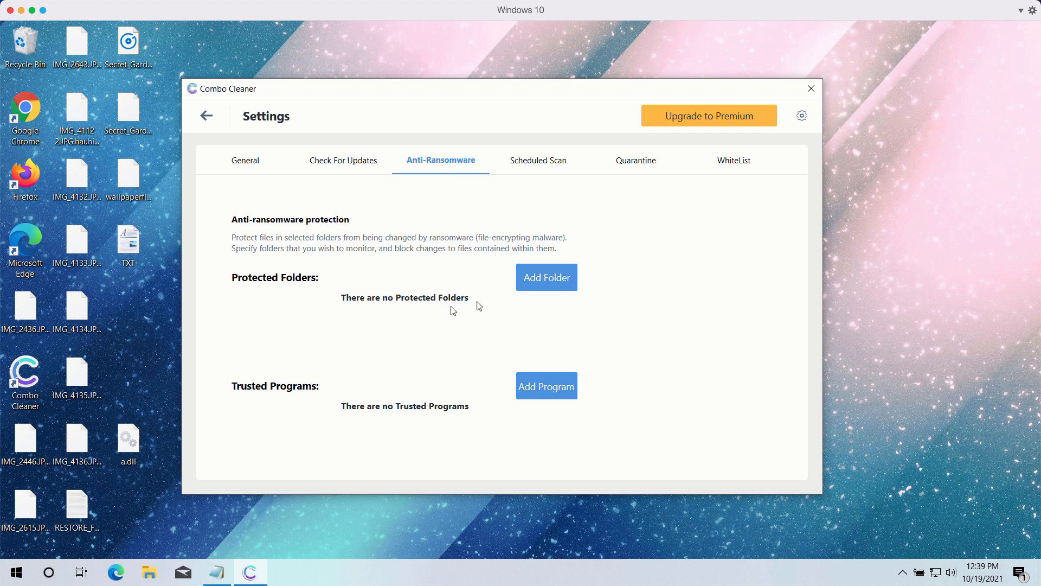
pyautogui.moveTo(554, 290)
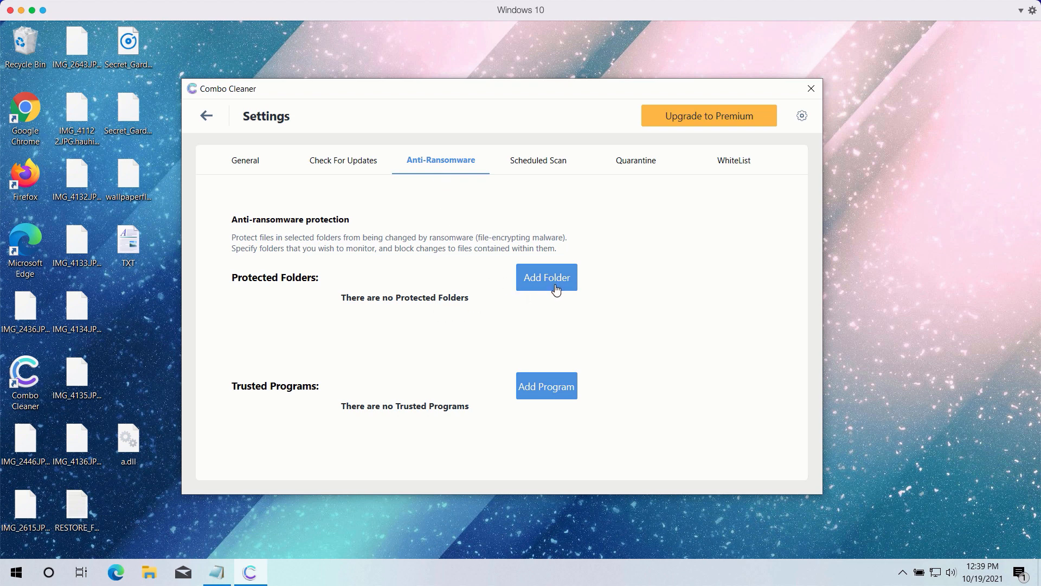
pyautogui.moveTo(549, 291)
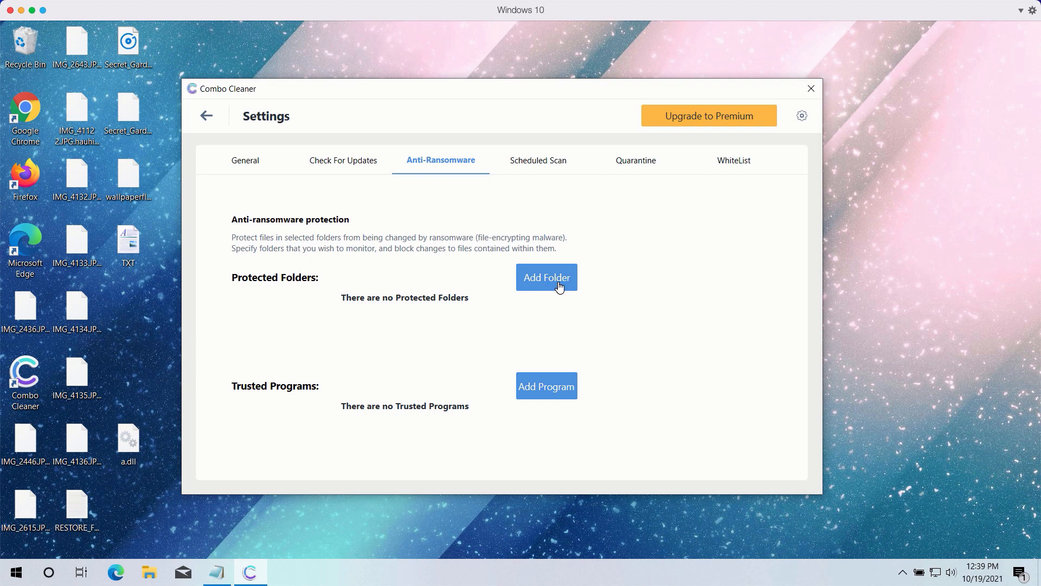
pyautogui.moveTo(554, 286)
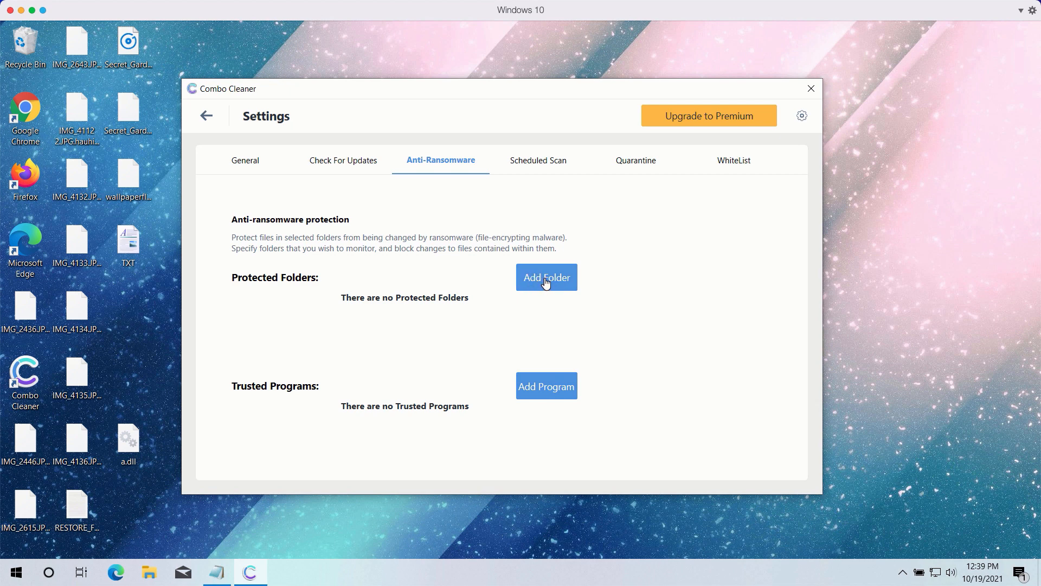
pyautogui.moveTo(471, 91)
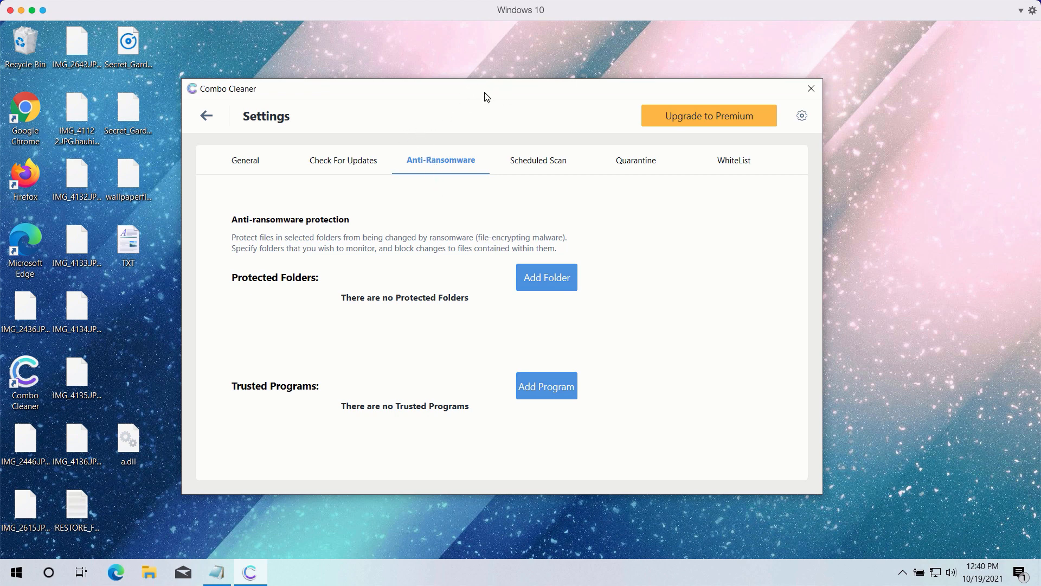
pyautogui.moveTo(353, 290)
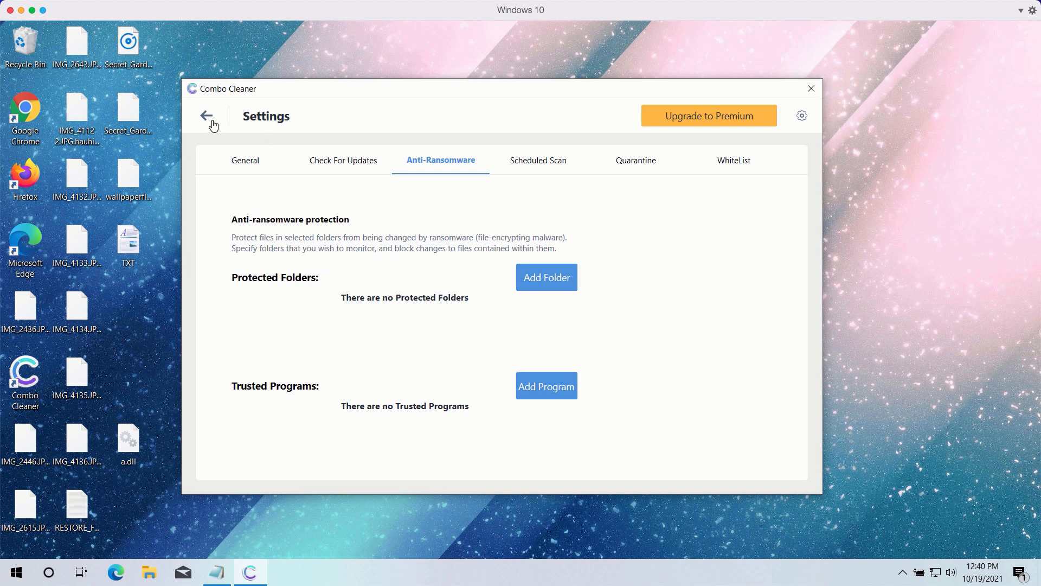
# Step: Return from settings to the running quick scan's progress and results
pyautogui.click(208, 115)
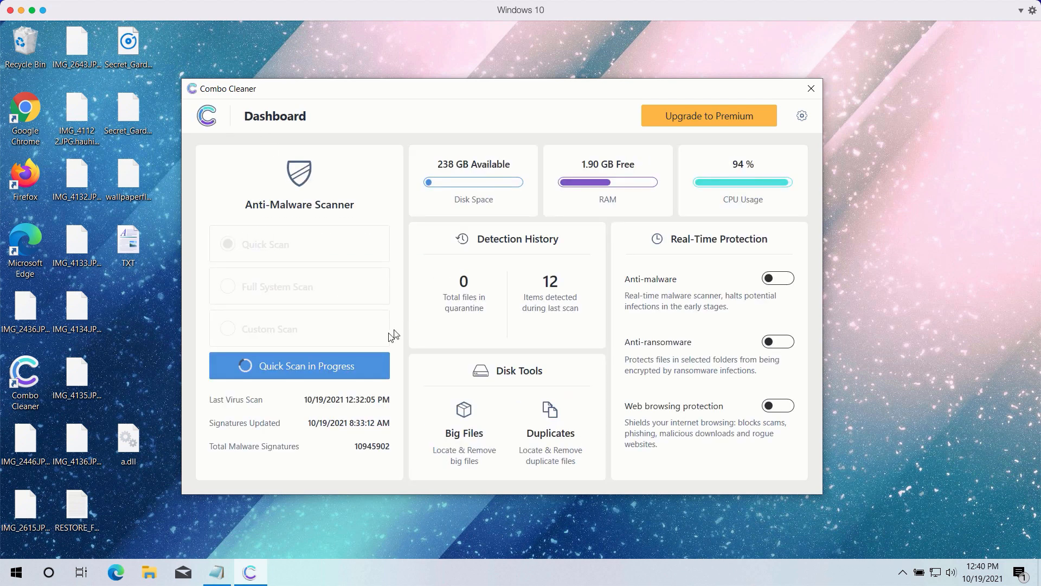
pyautogui.click(299, 365)
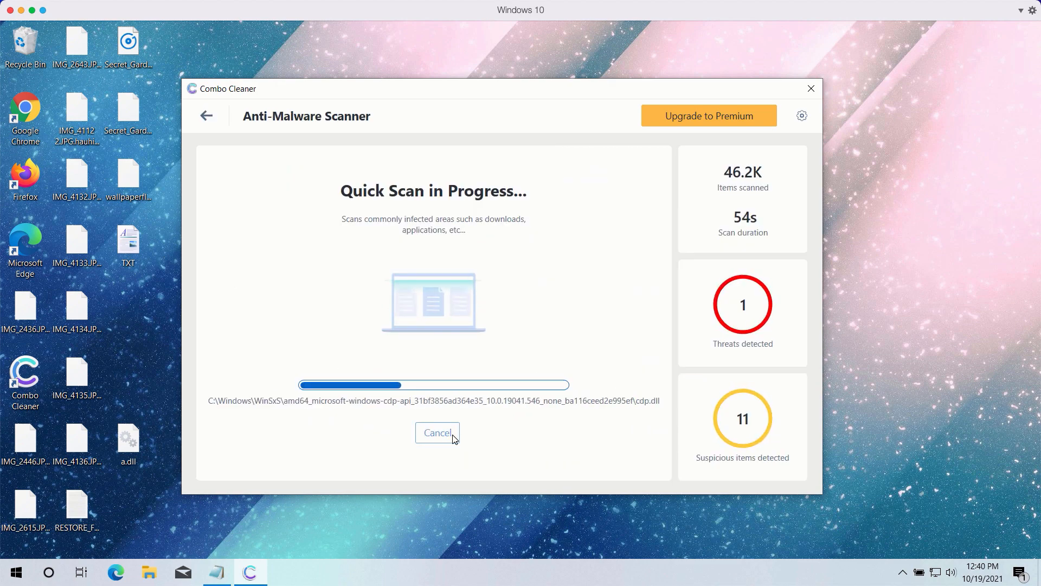
pyautogui.click(437, 432)
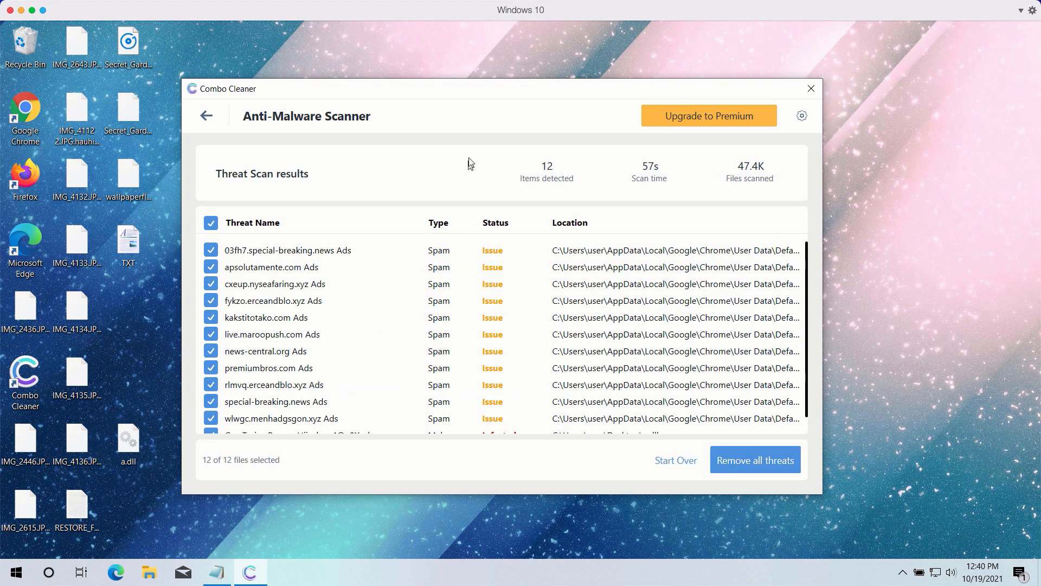
# Step: Scroll the 12-item Threat Scan results, including the Gen:Trojan.ProcessHijack infection in a.dll
pyautogui.scroll(-3)
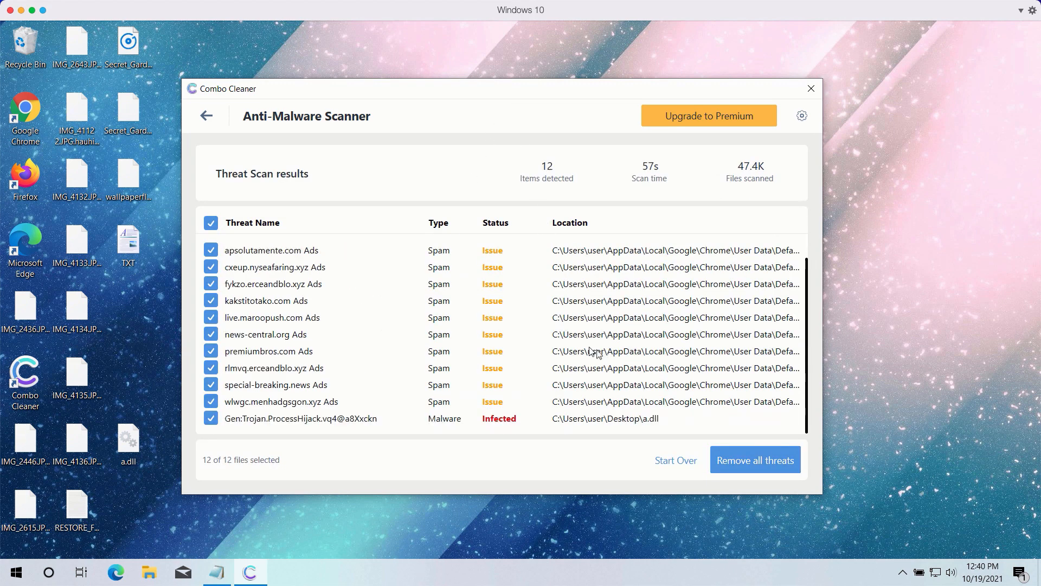
pyautogui.moveTo(411, 337)
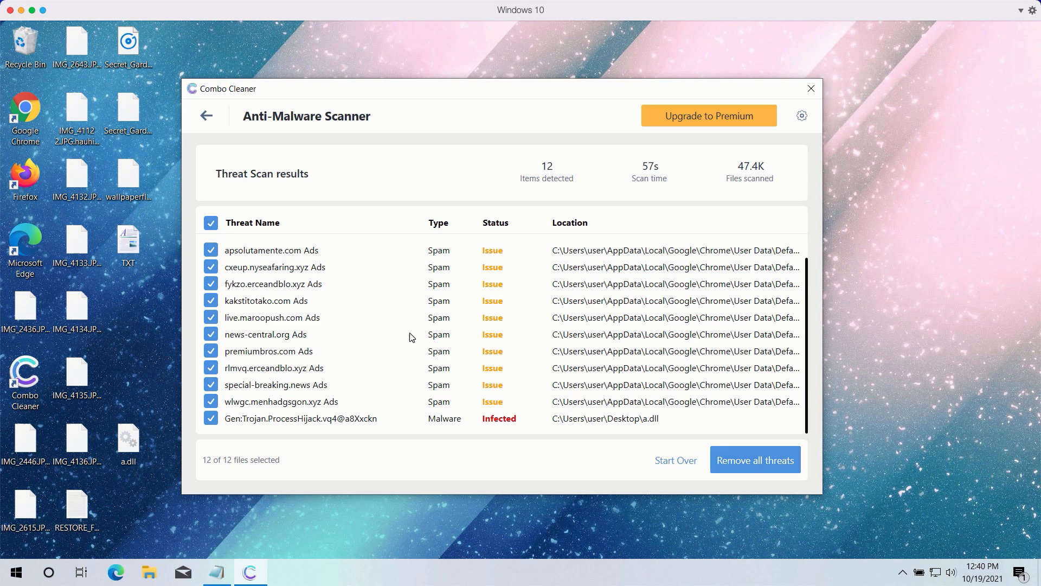
pyautogui.scroll(-3)
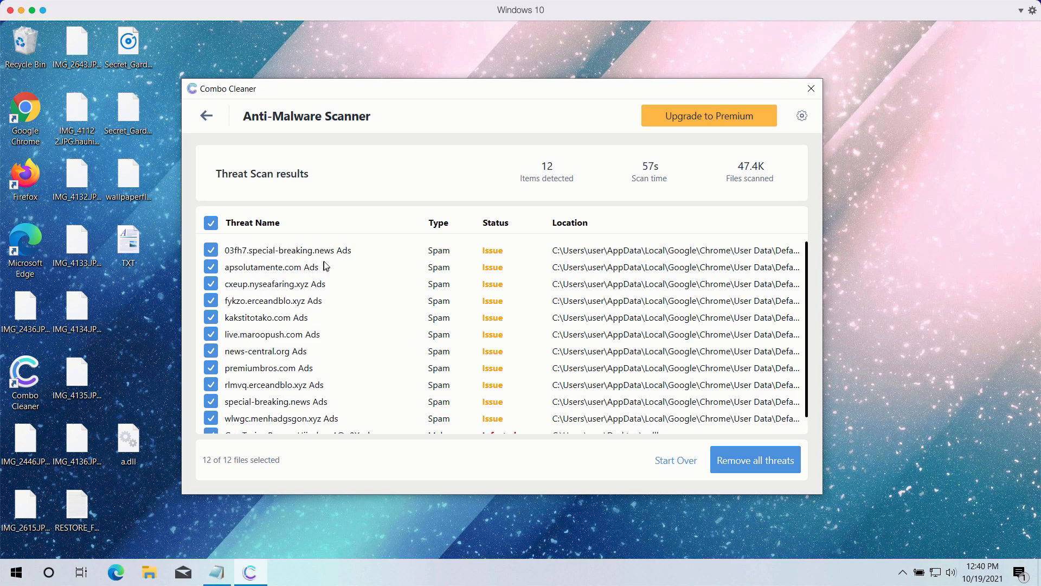
pyautogui.moveTo(337, 269)
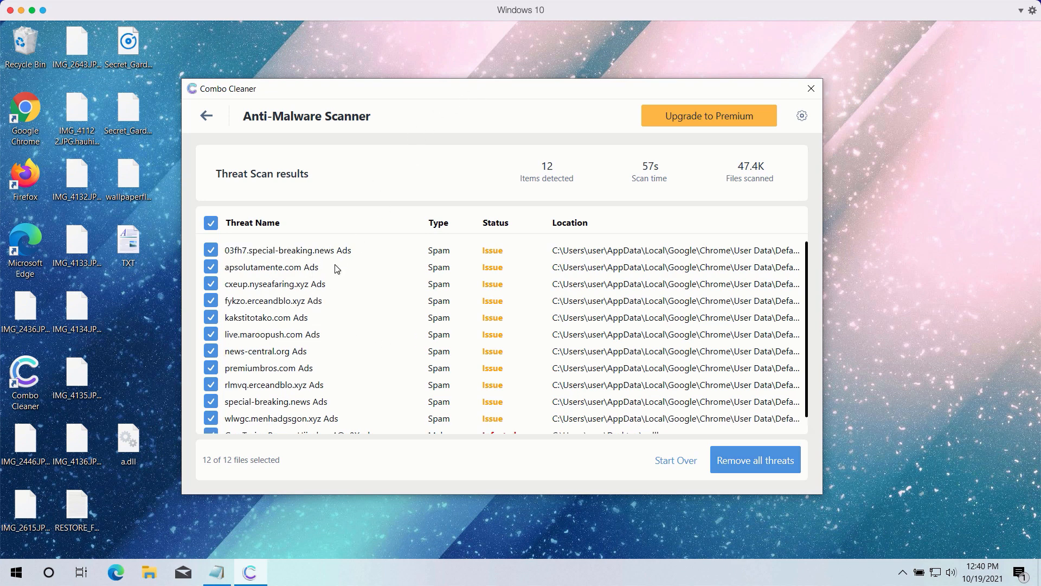
pyautogui.moveTo(388, 279)
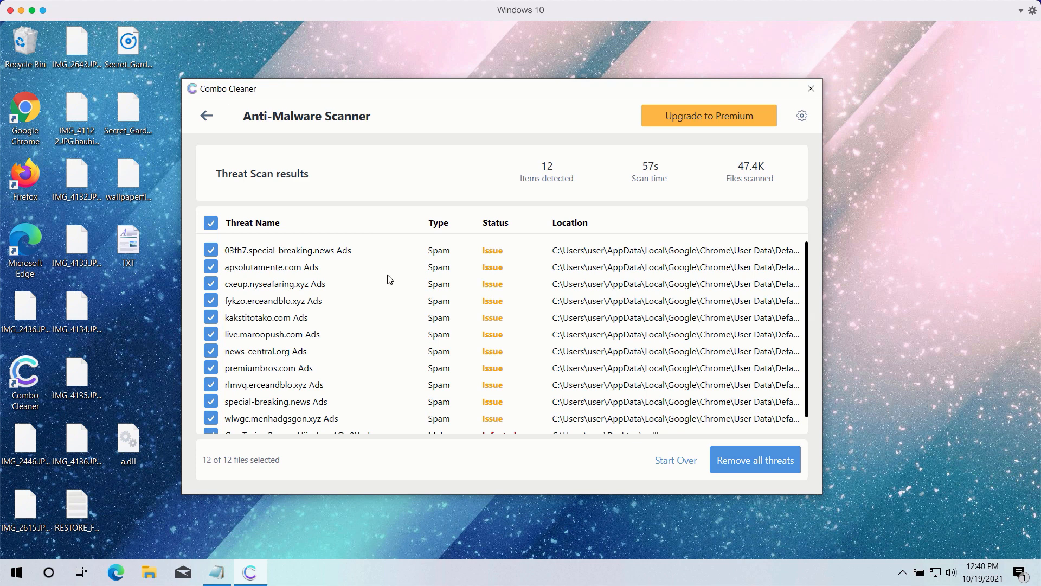
pyautogui.scroll(-3)
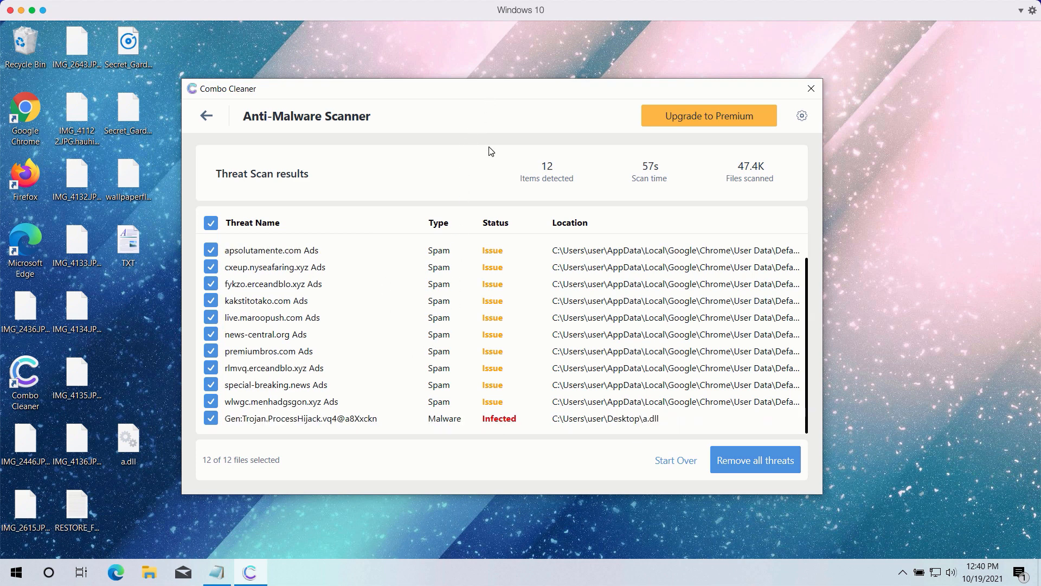
pyautogui.moveTo(503, 272)
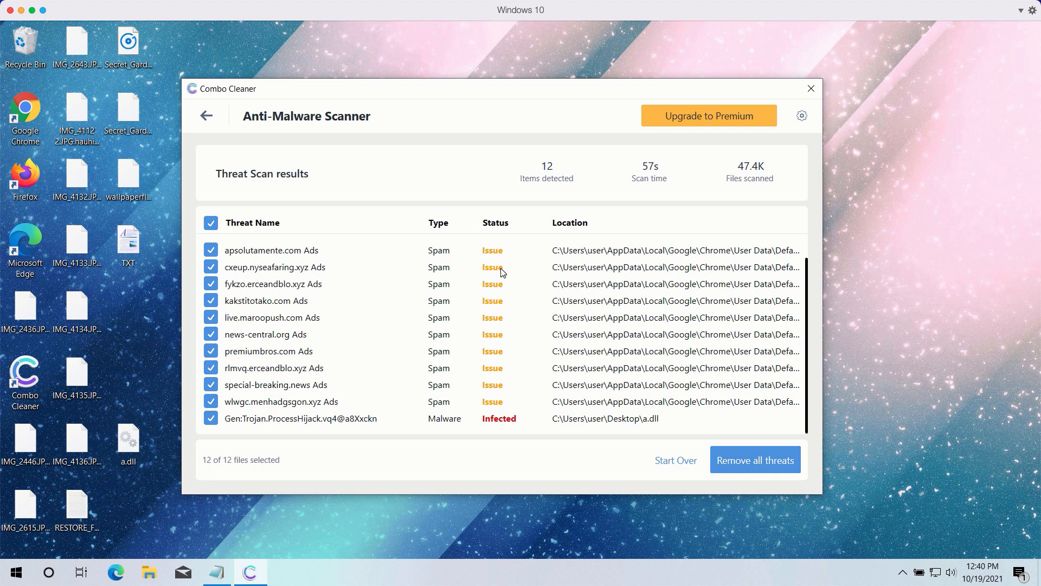
pyautogui.moveTo(518, 319)
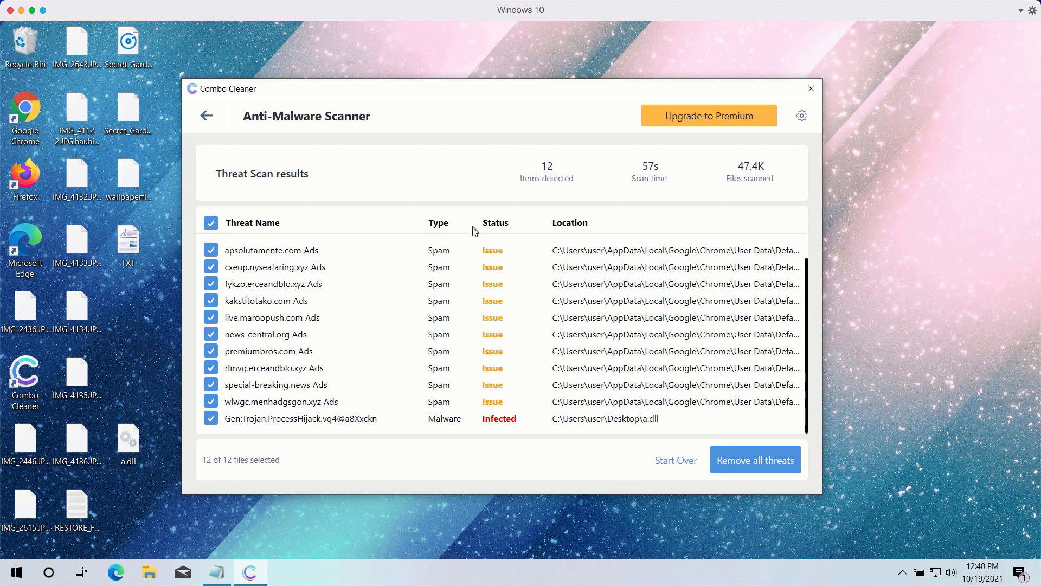
pyautogui.moveTo(370, 148)
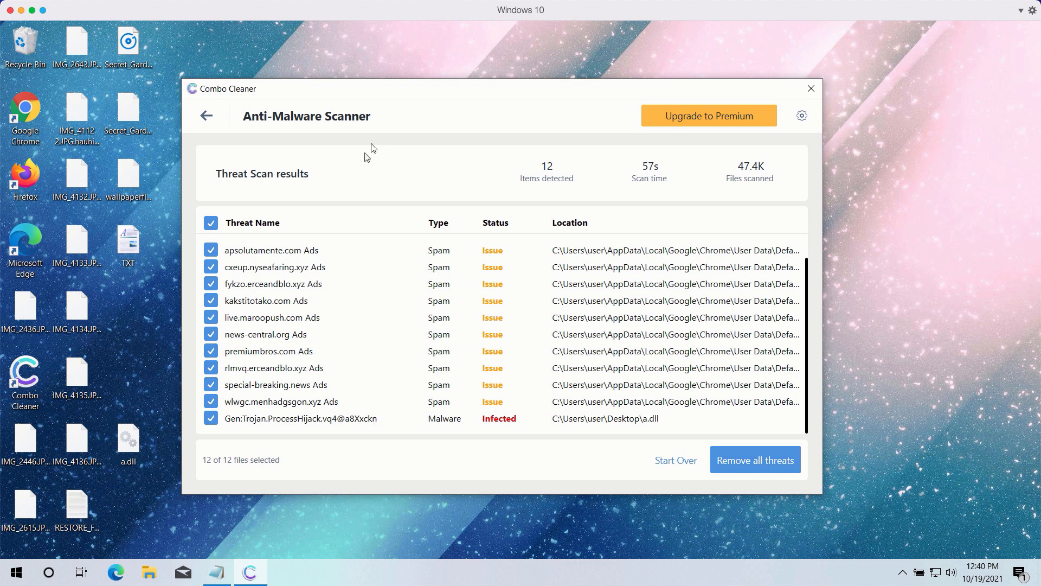
pyautogui.moveTo(367, 418)
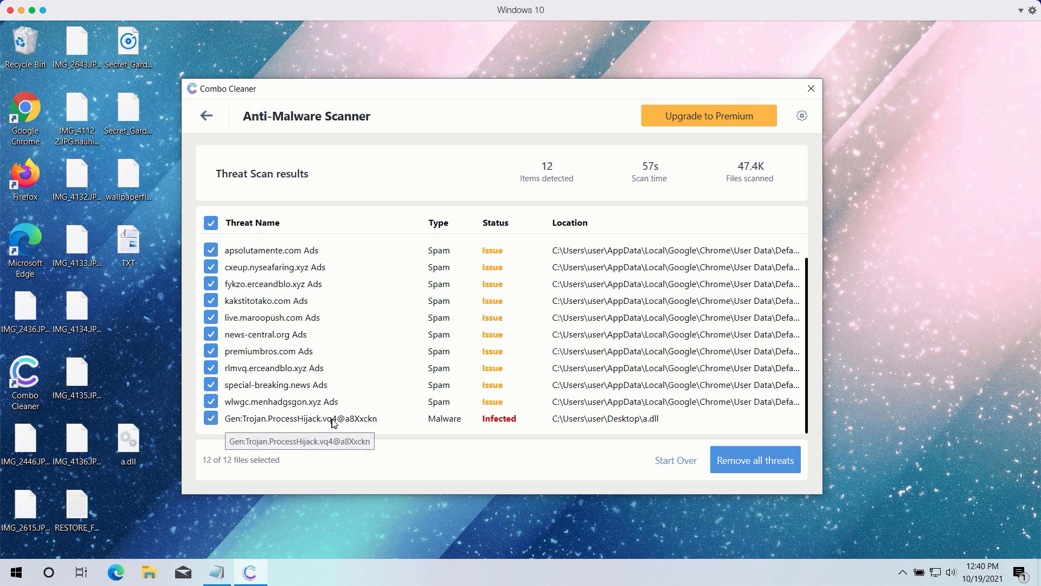
pyautogui.moveTo(504, 96)
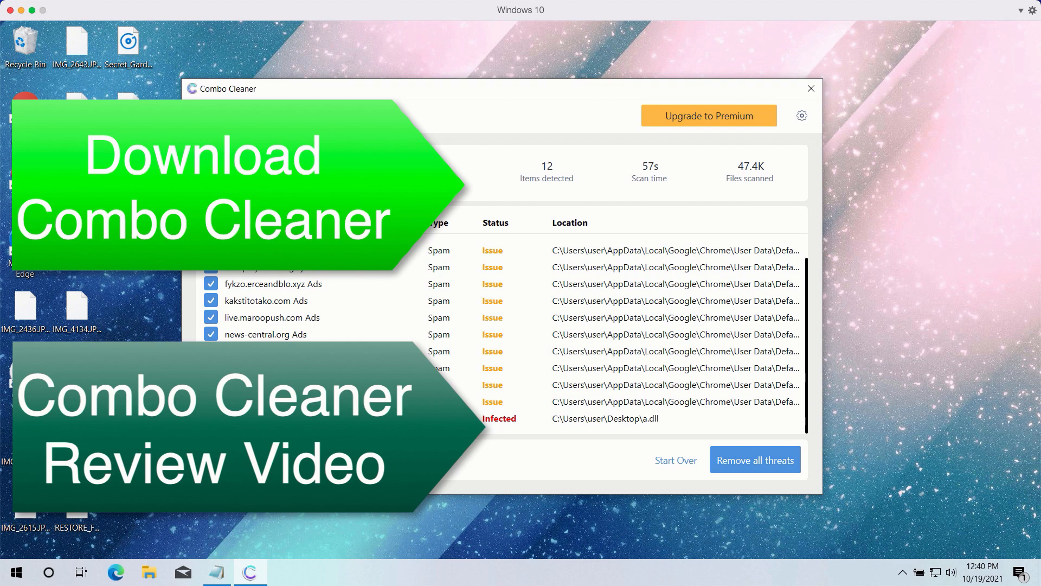
pyautogui.moveTo(577, 101)
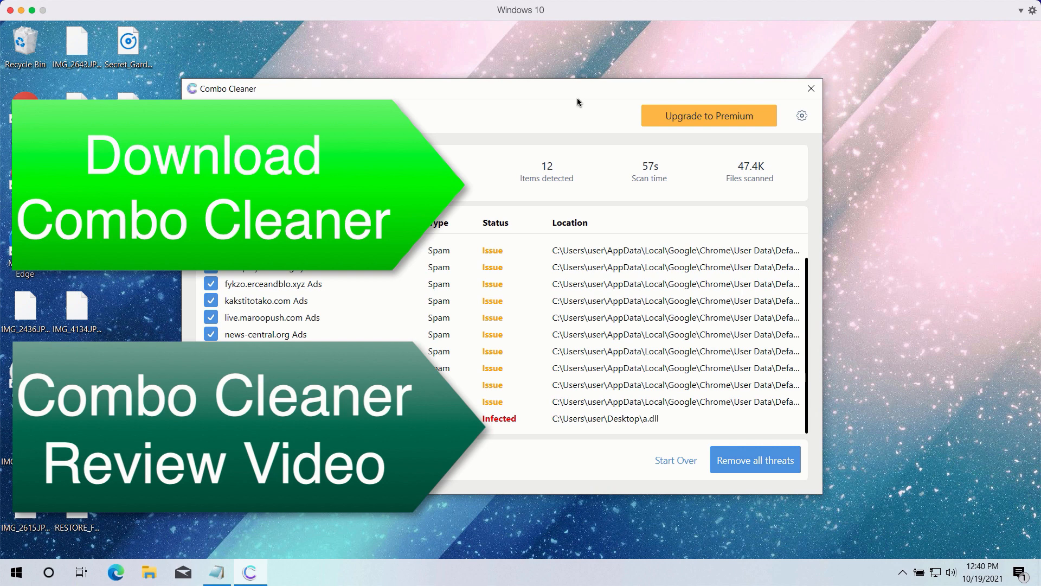
pyautogui.moveTo(549, 91)
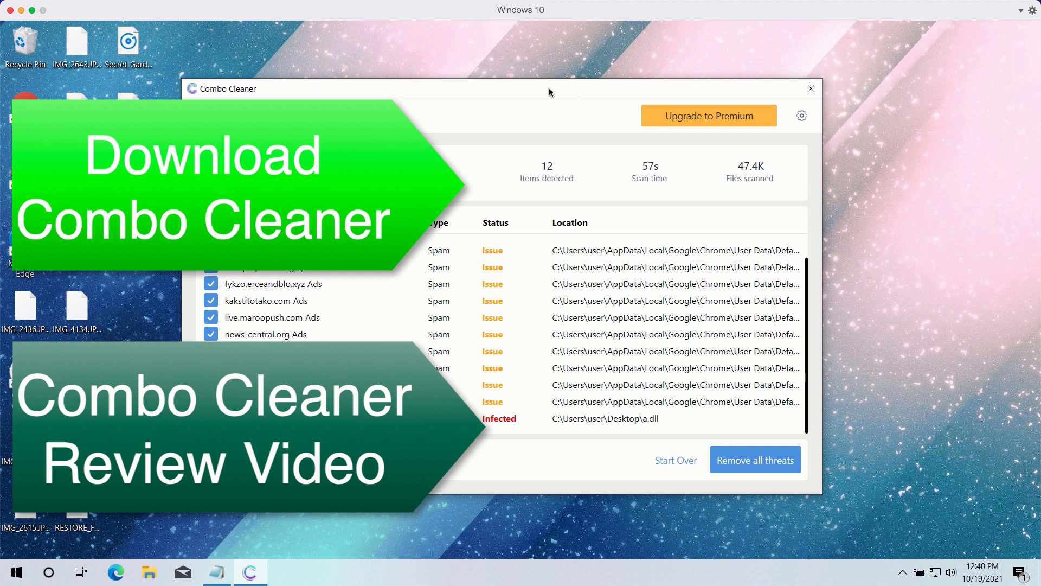